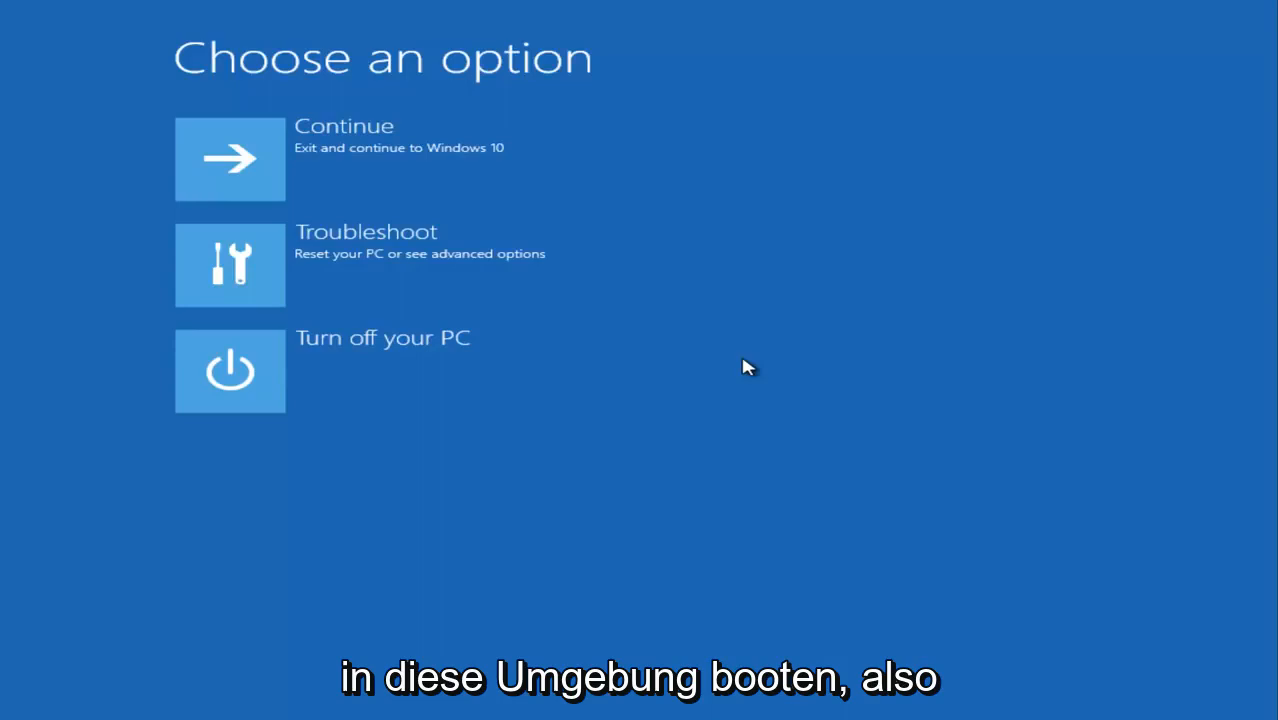
mouse_move(516, 322)
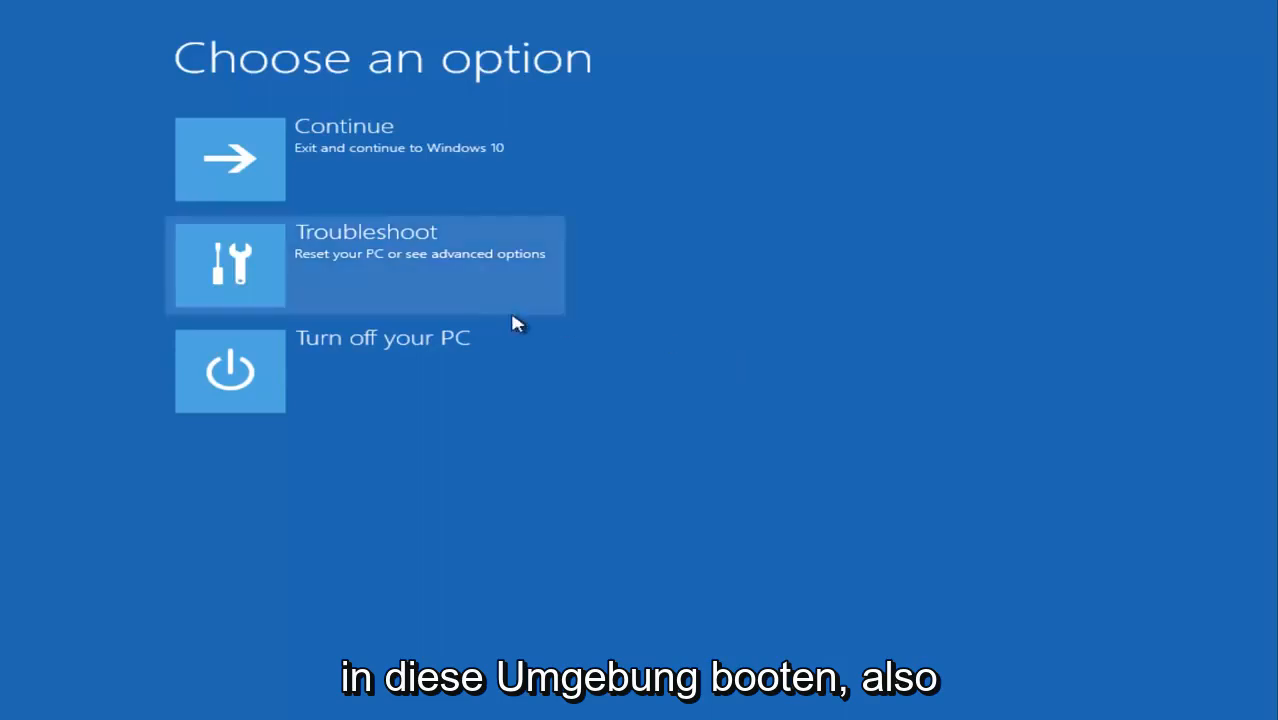
mouse_move(512, 388)
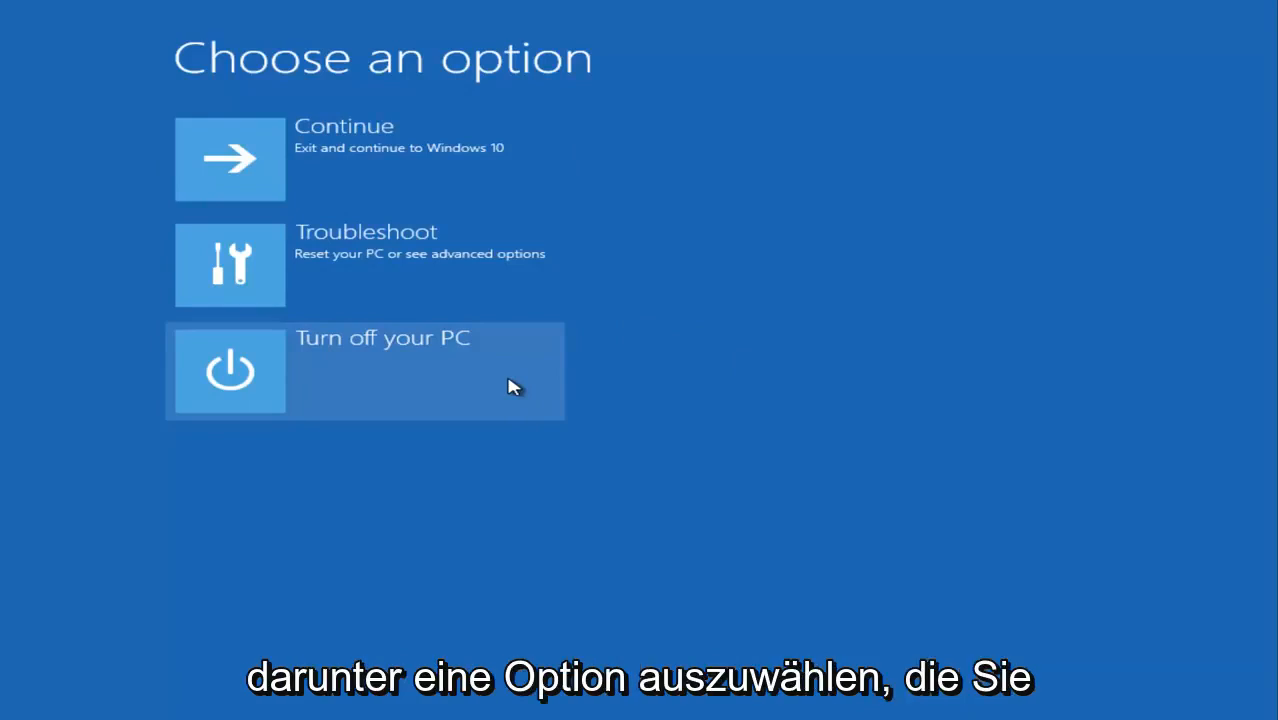
mouse_move(476, 192)
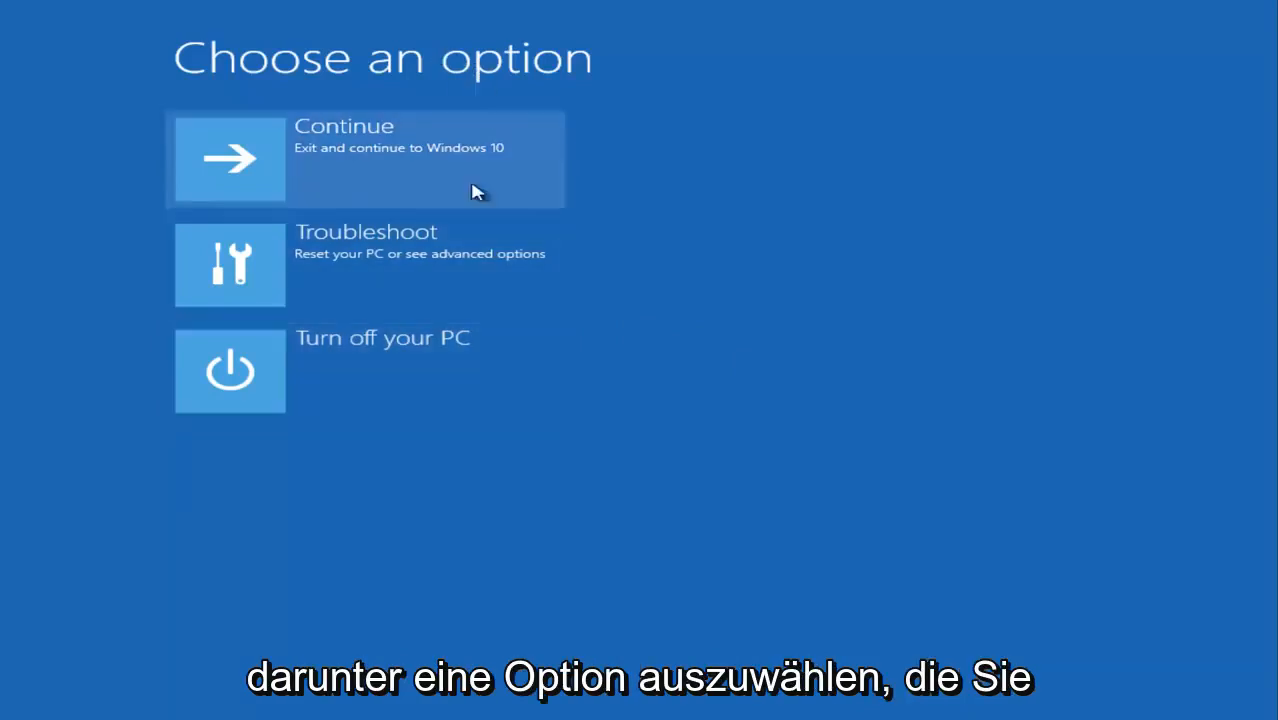
mouse_move(324, 252)
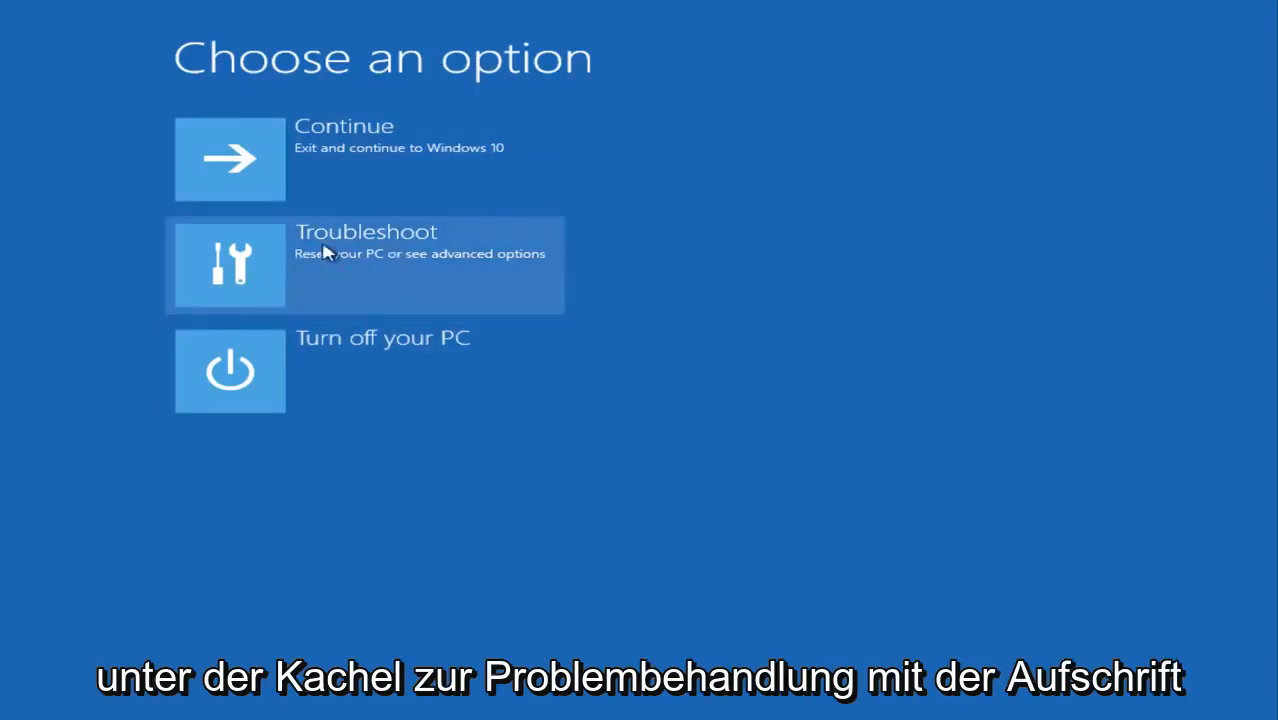
mouse_move(470, 262)
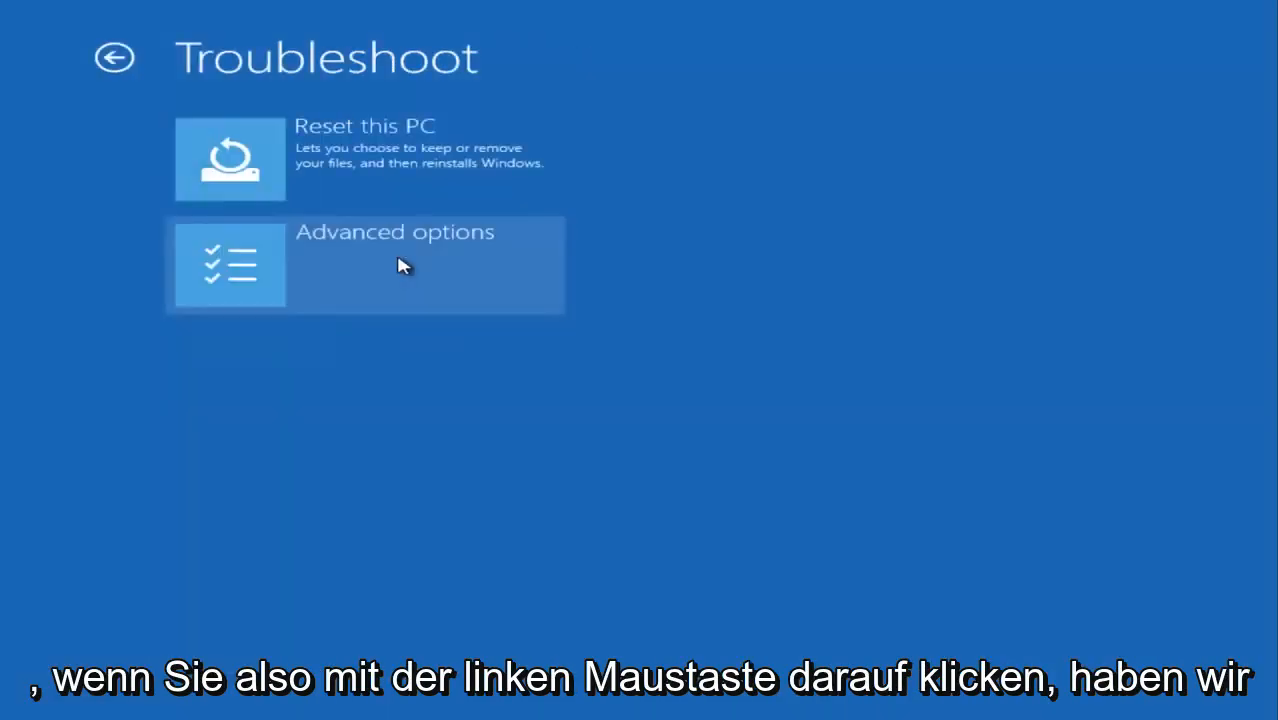
mouse_move(388, 264)
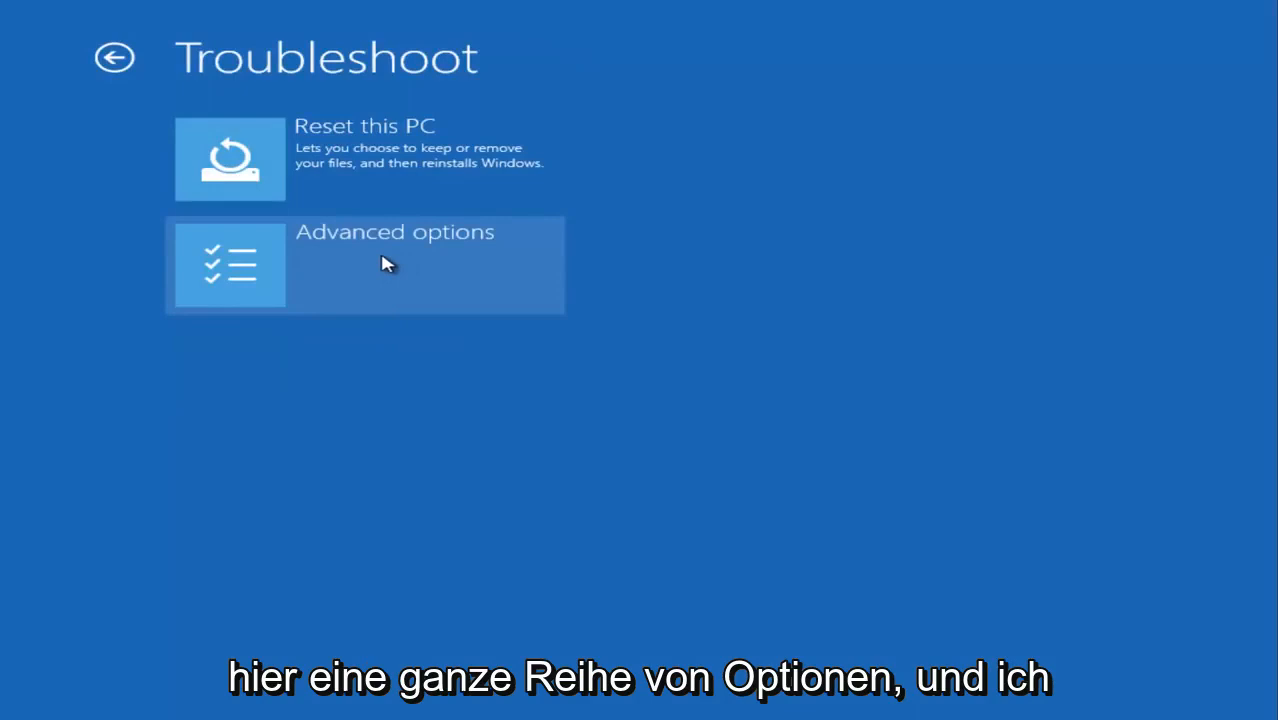
mouse_move(344, 270)
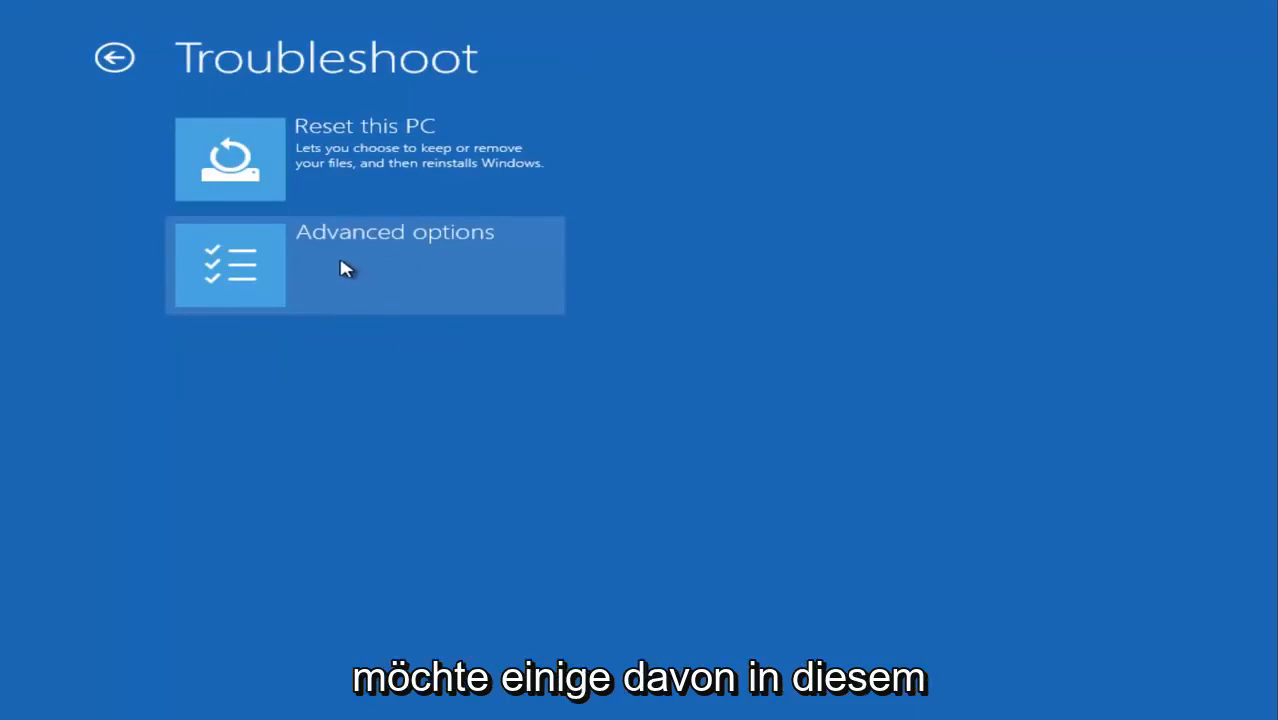
mouse_move(340, 178)
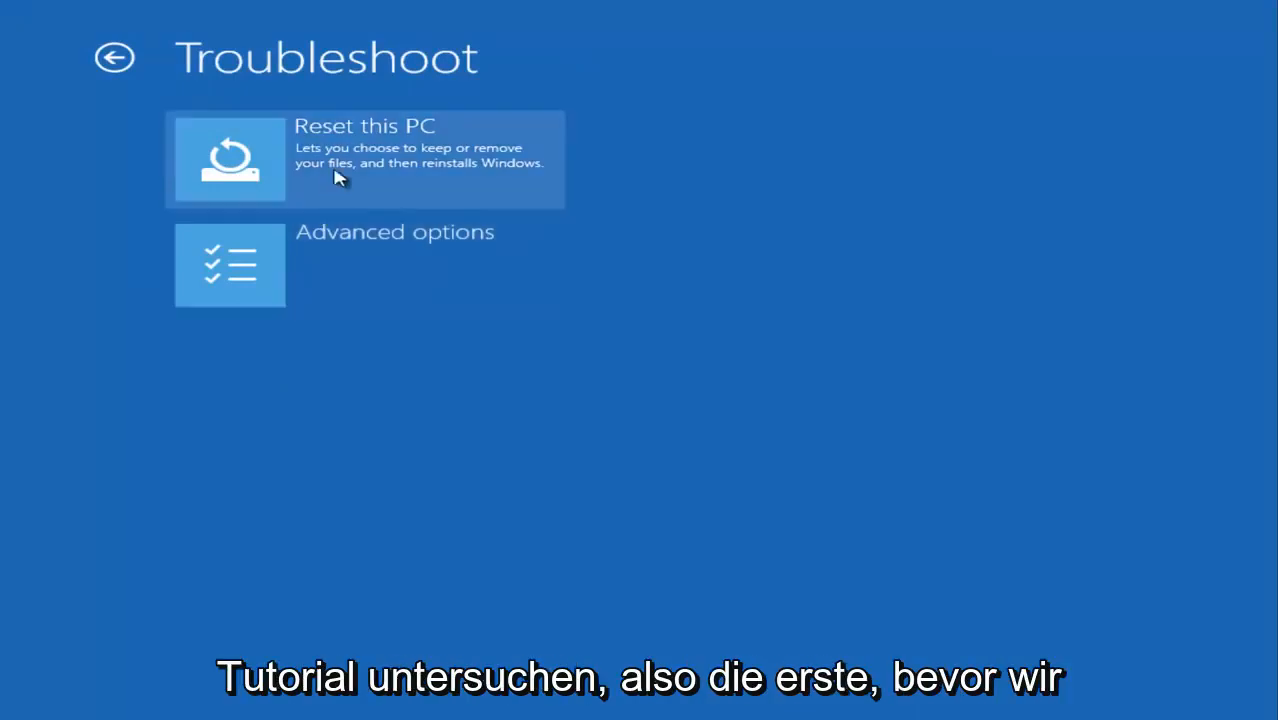
mouse_move(196, 260)
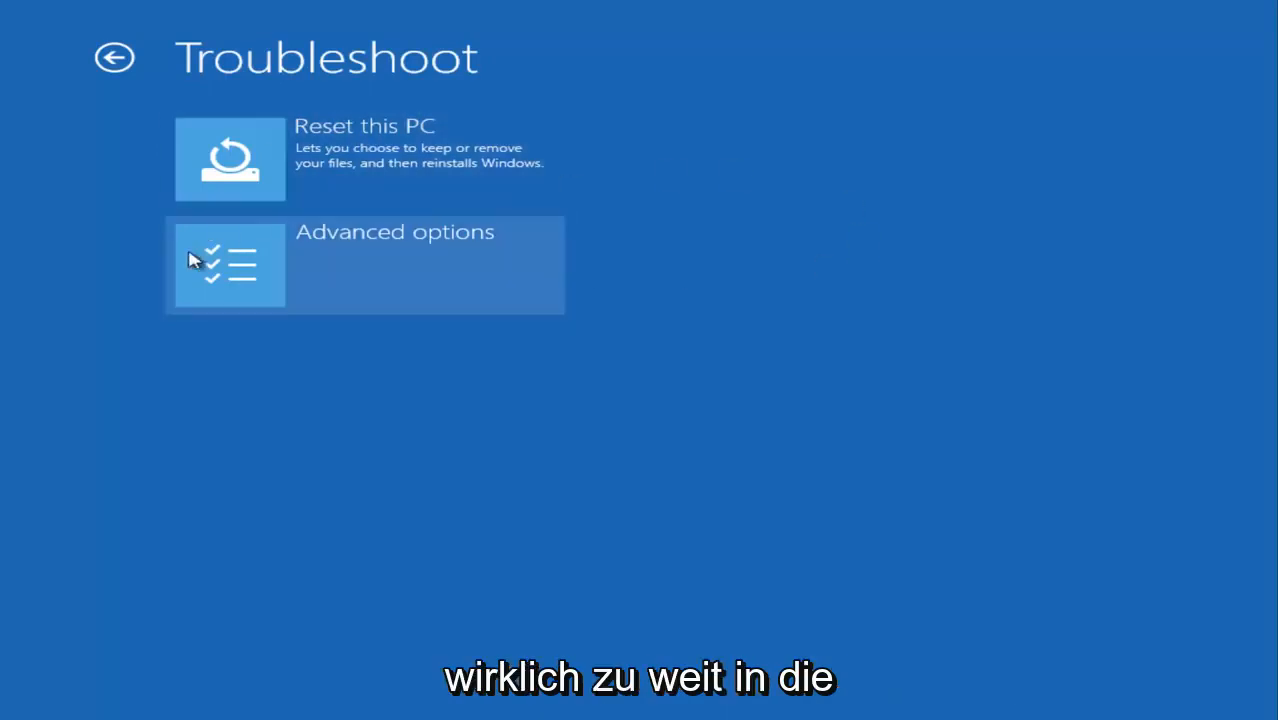
mouse_move(380, 292)
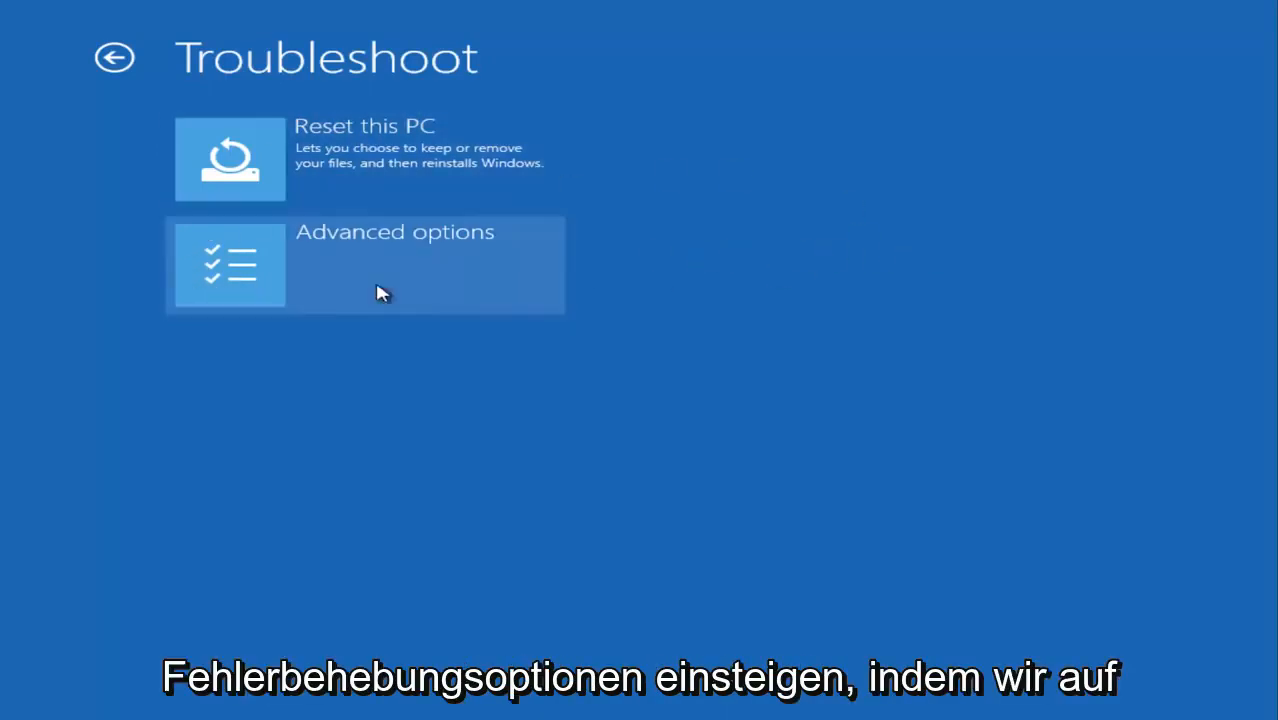
mouse_move(268, 178)
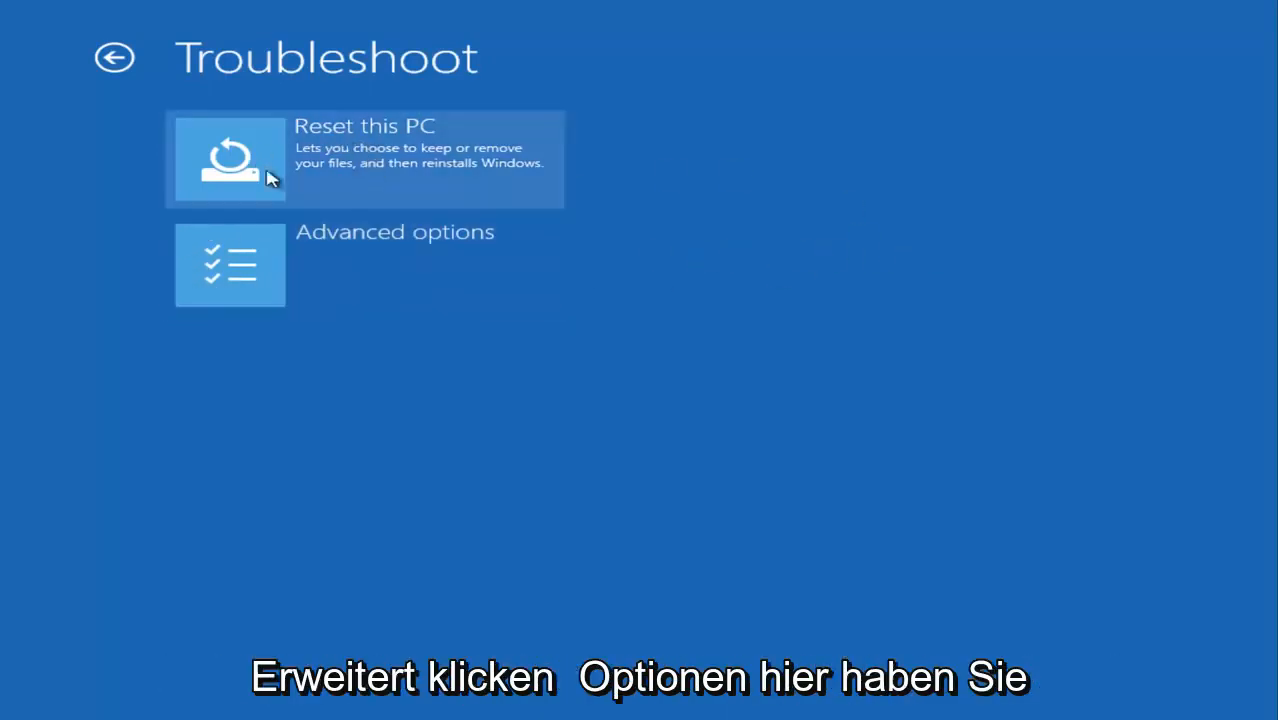
mouse_move(310, 192)
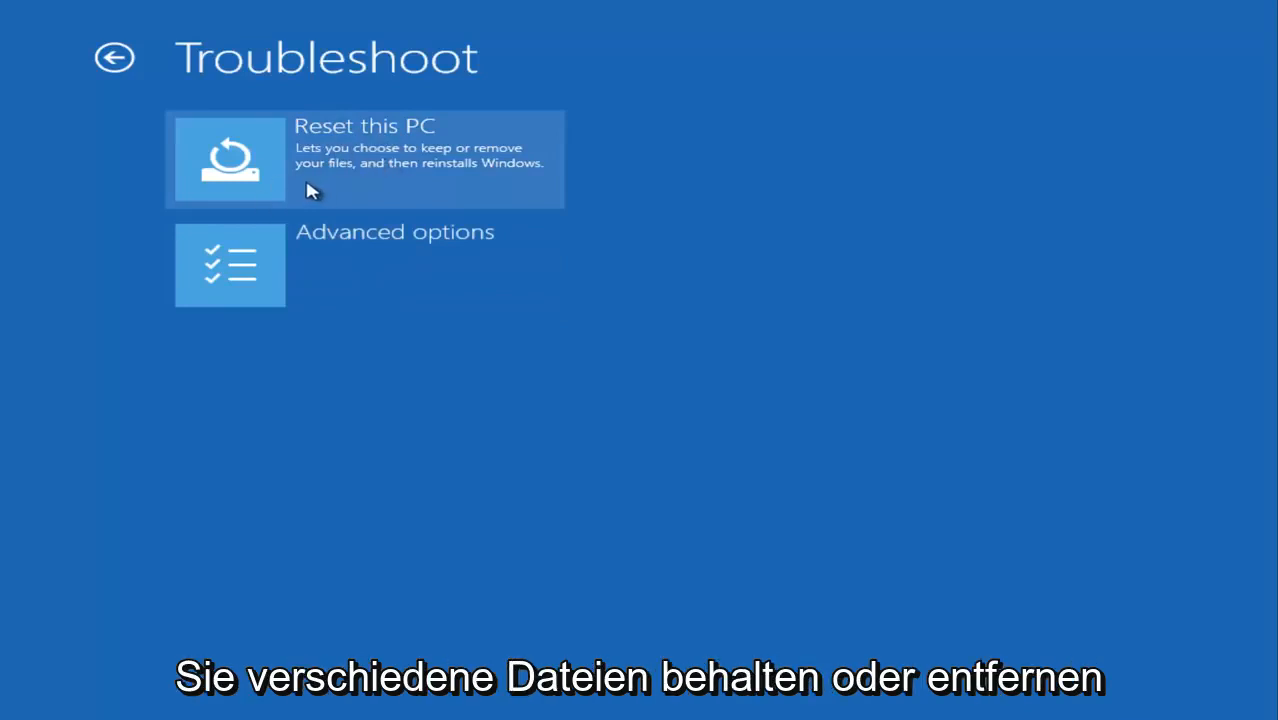
mouse_move(472, 198)
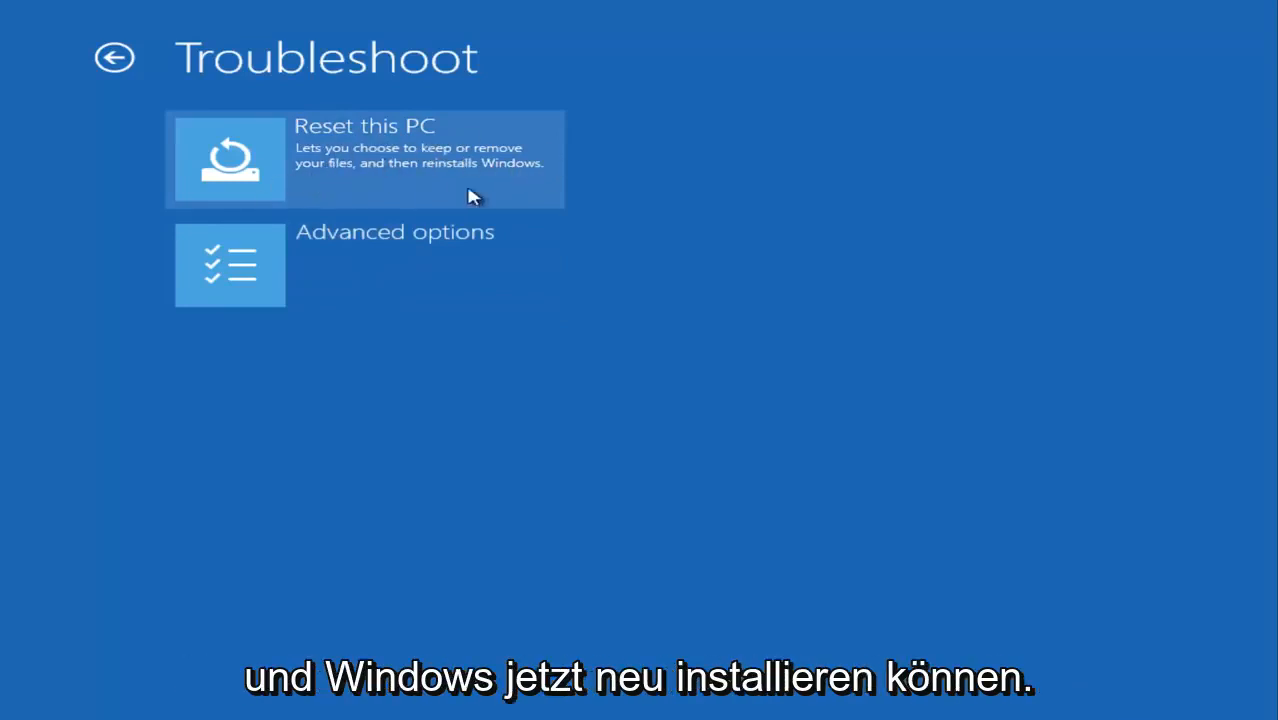
mouse_move(340, 190)
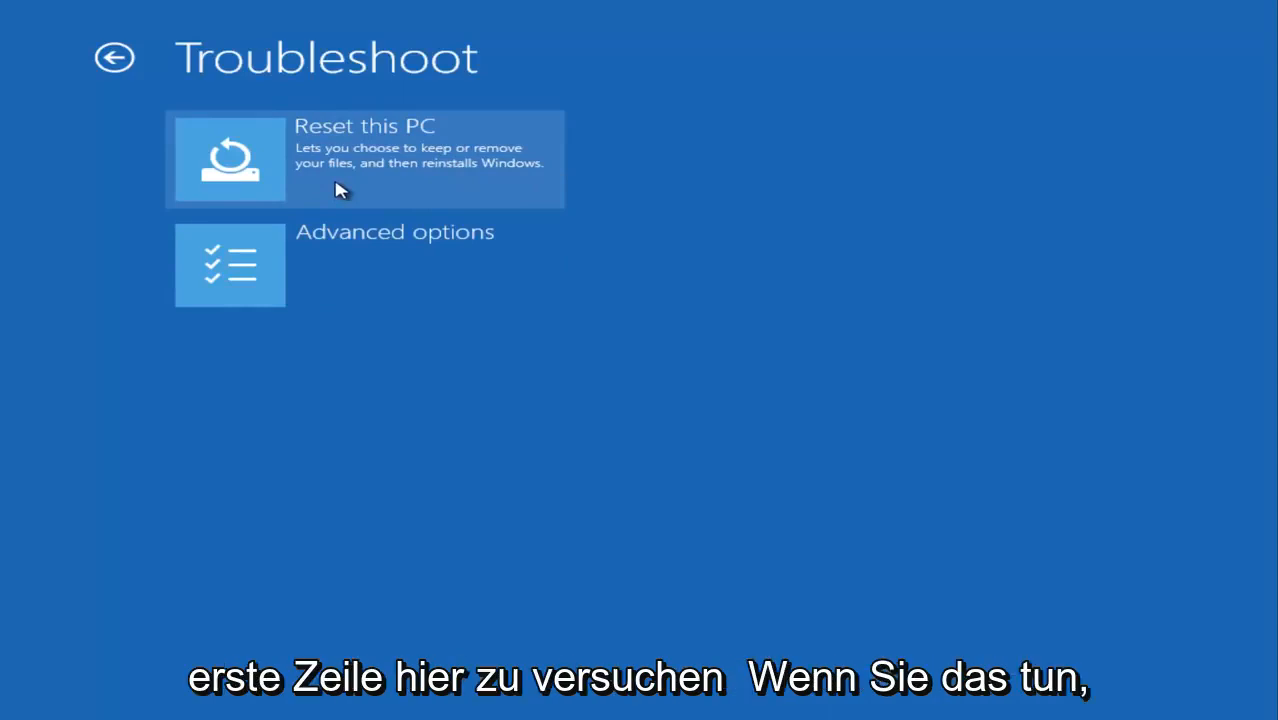
mouse_move(540, 210)
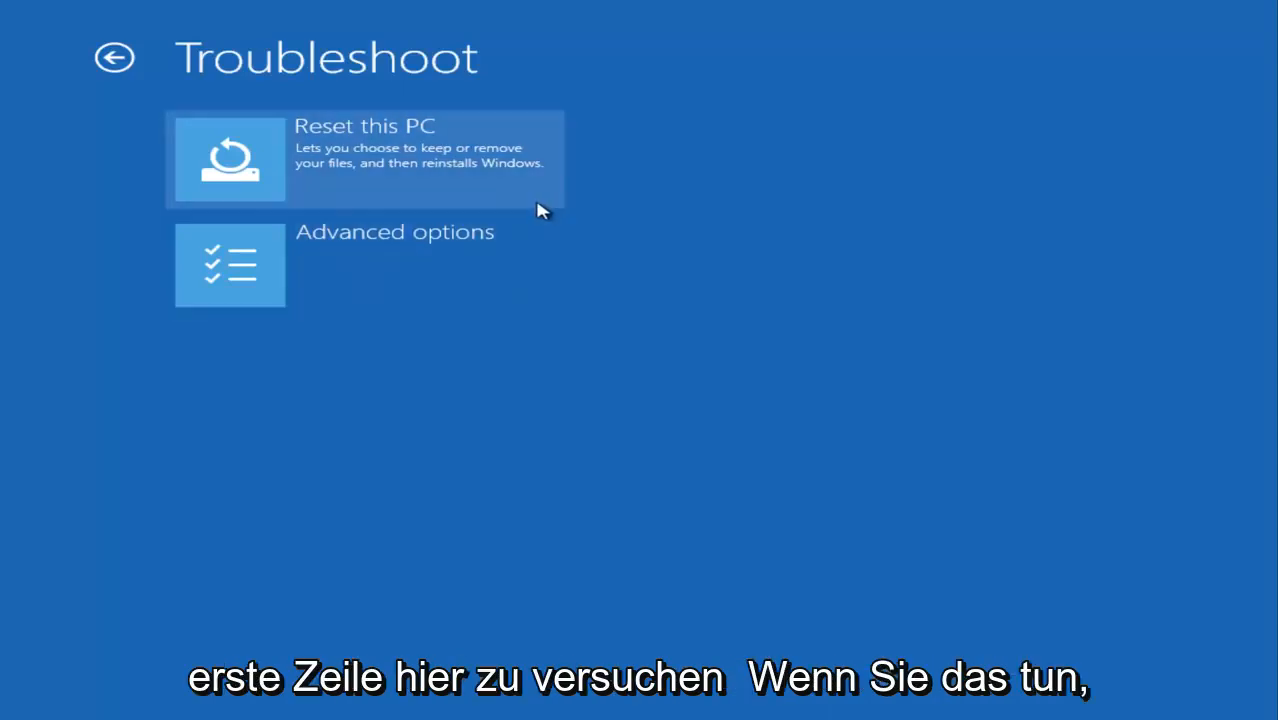
mouse_move(256, 248)
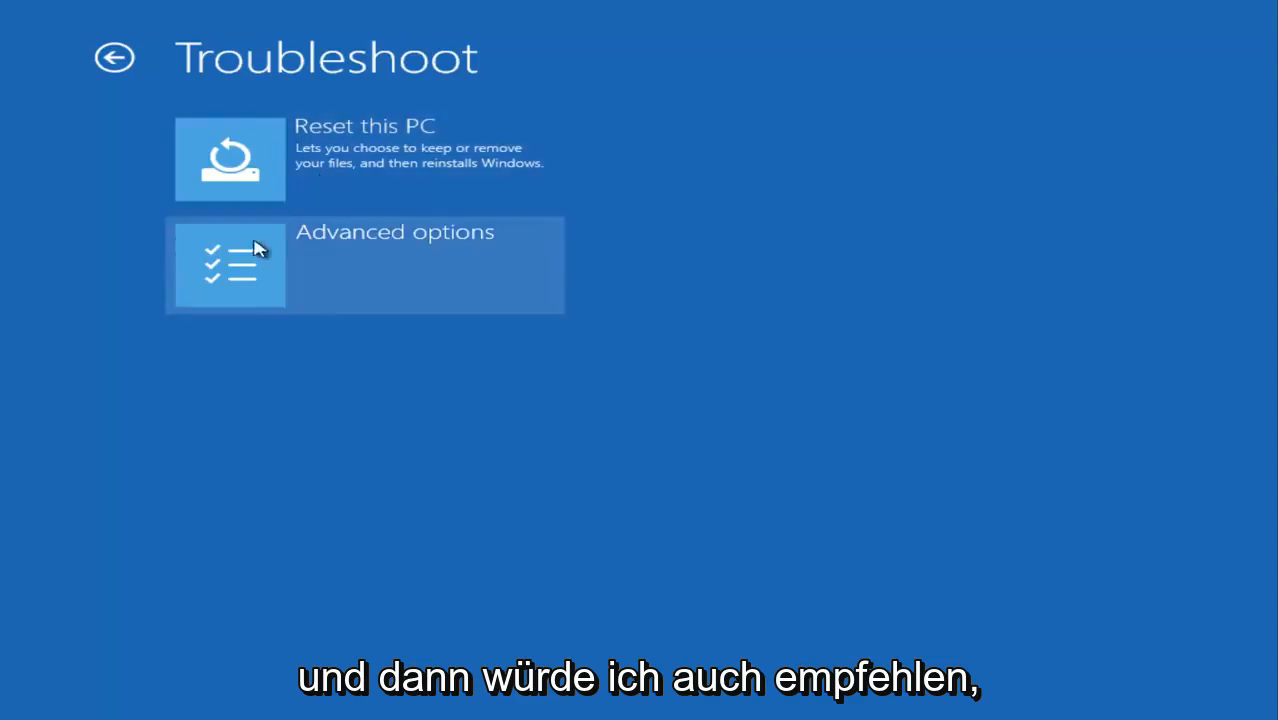
mouse_move(398, 262)
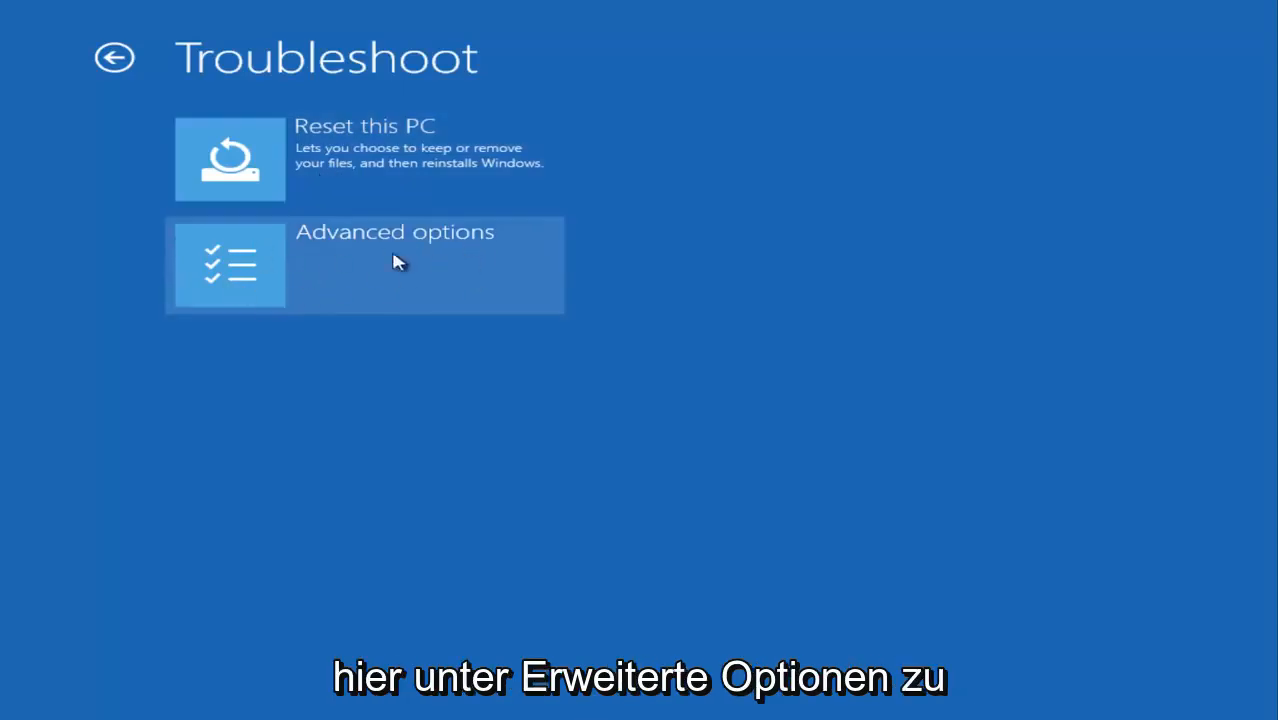
Step: Go from the Troubleshoot screen to the Advanced options recovery tools
click(364, 264)
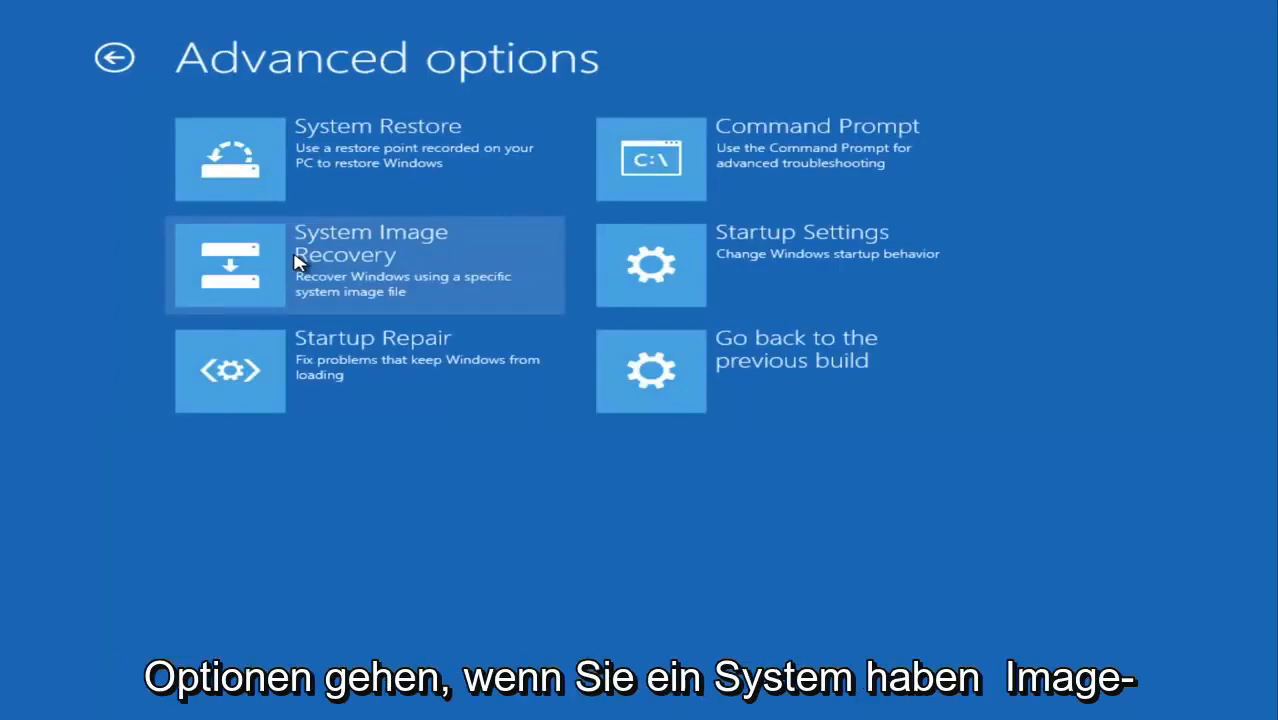
mouse_move(370, 262)
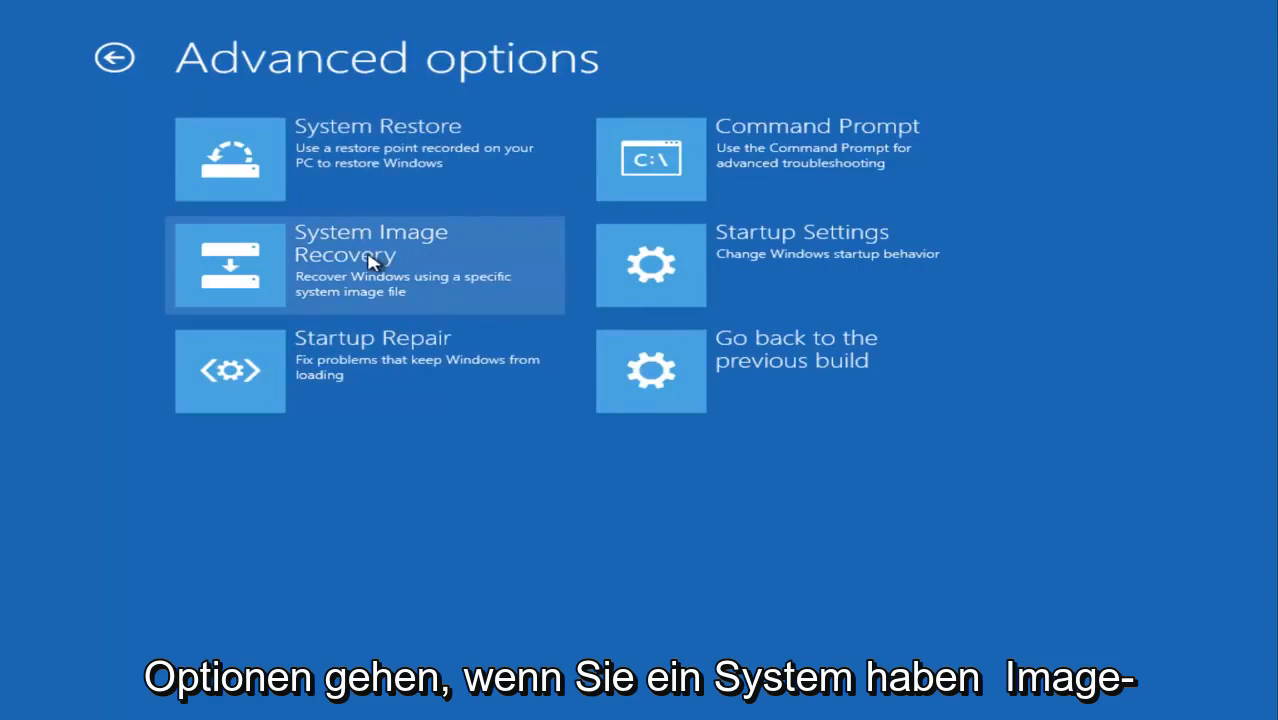
mouse_move(308, 272)
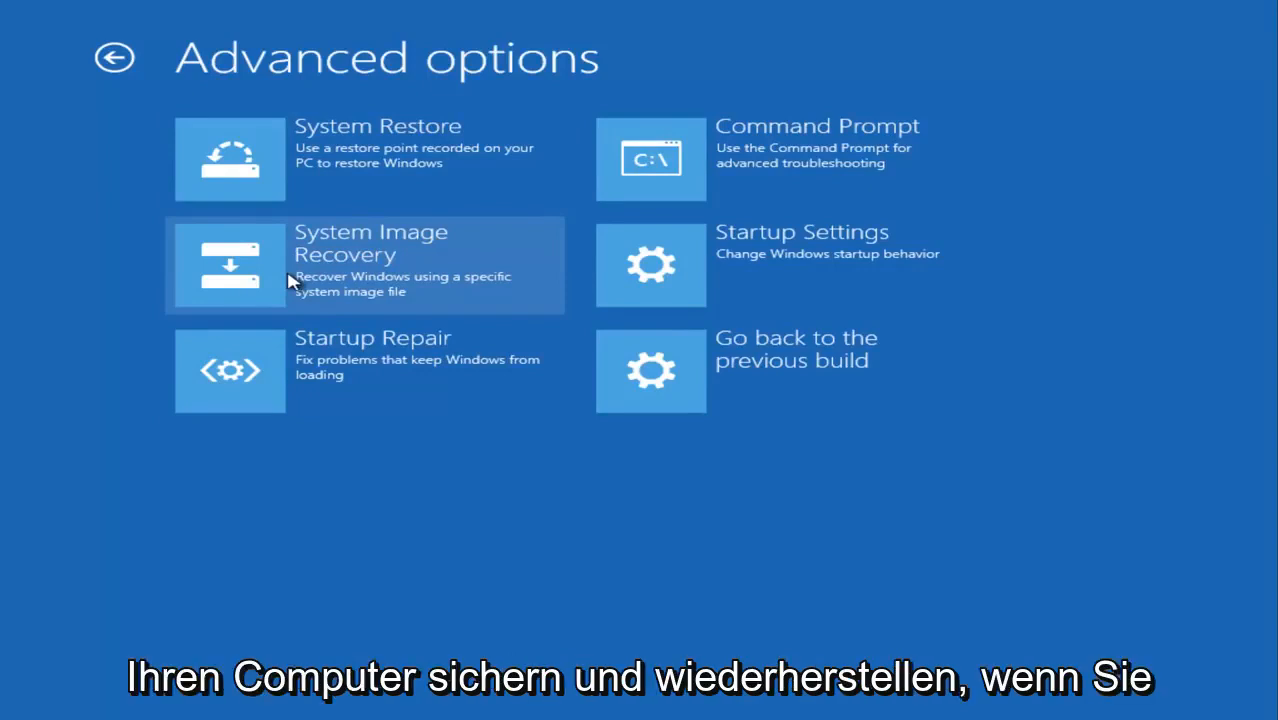
mouse_move(390, 114)
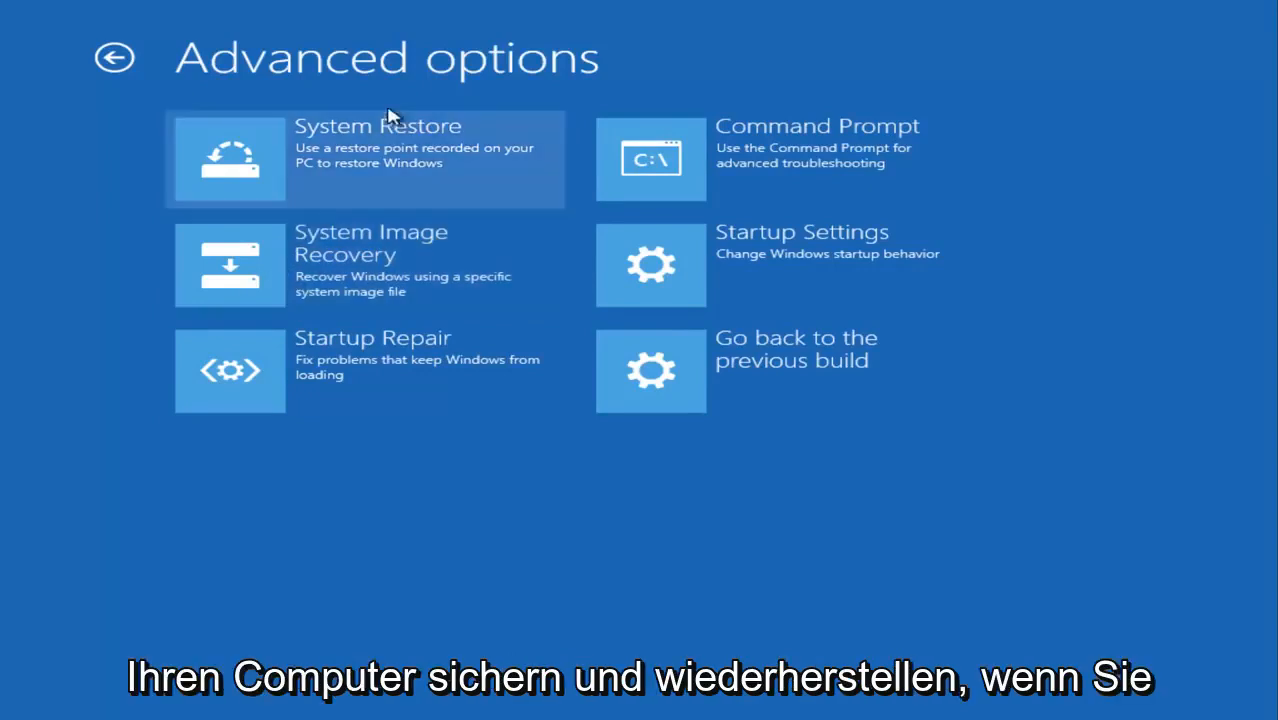
mouse_move(328, 160)
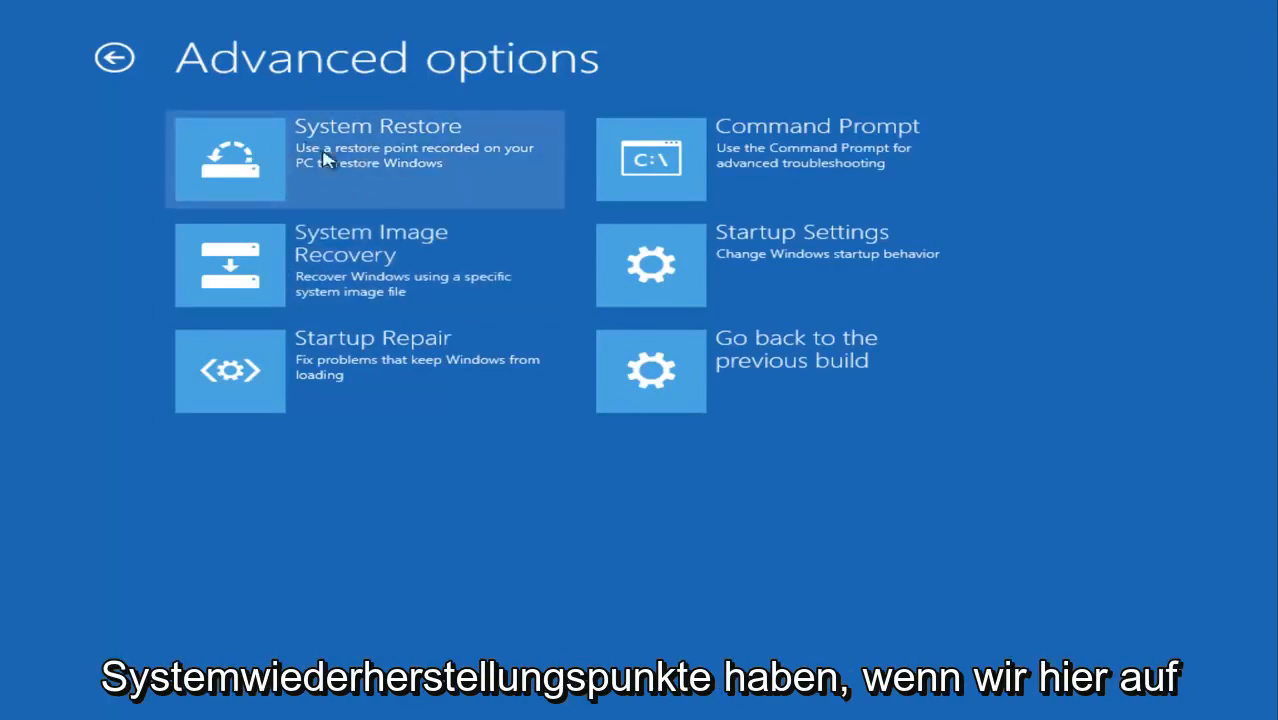
Step: Start System Restore from Advanced options and supply the account password
click(364, 160)
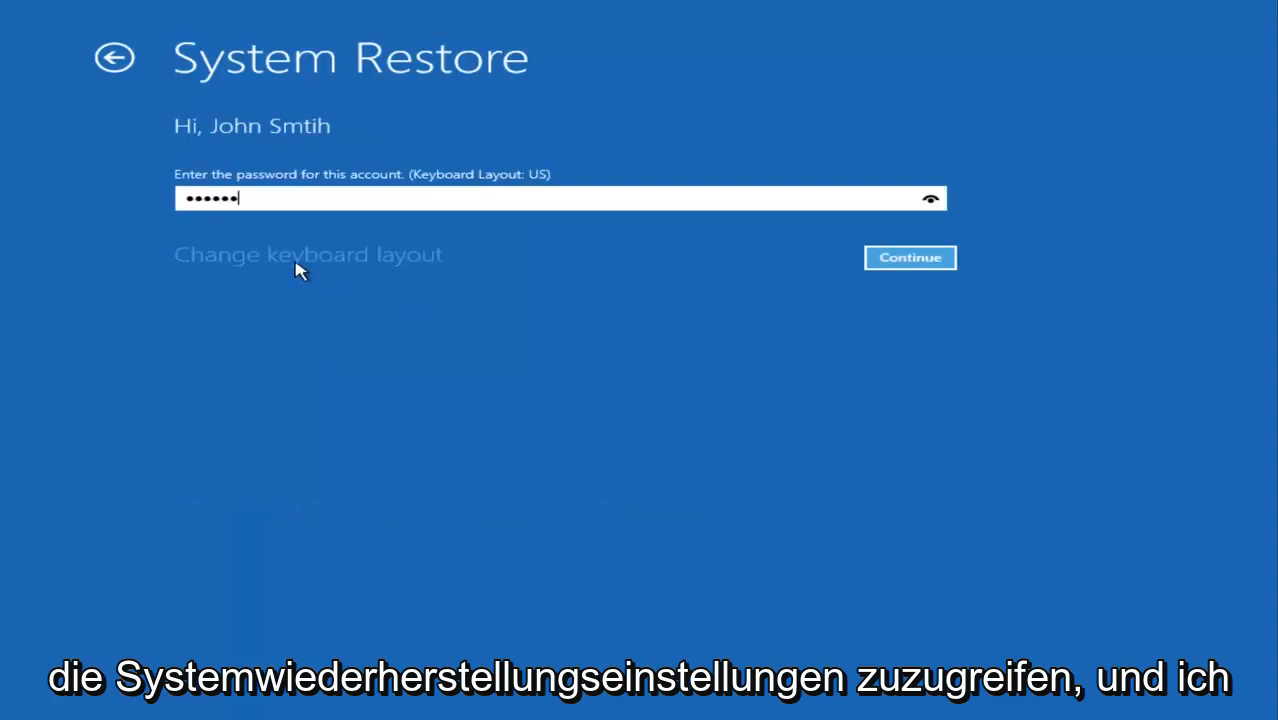
Step: Continue past the sign-in prompt into the System Restore wizard reporting no restore points
click(910, 256)
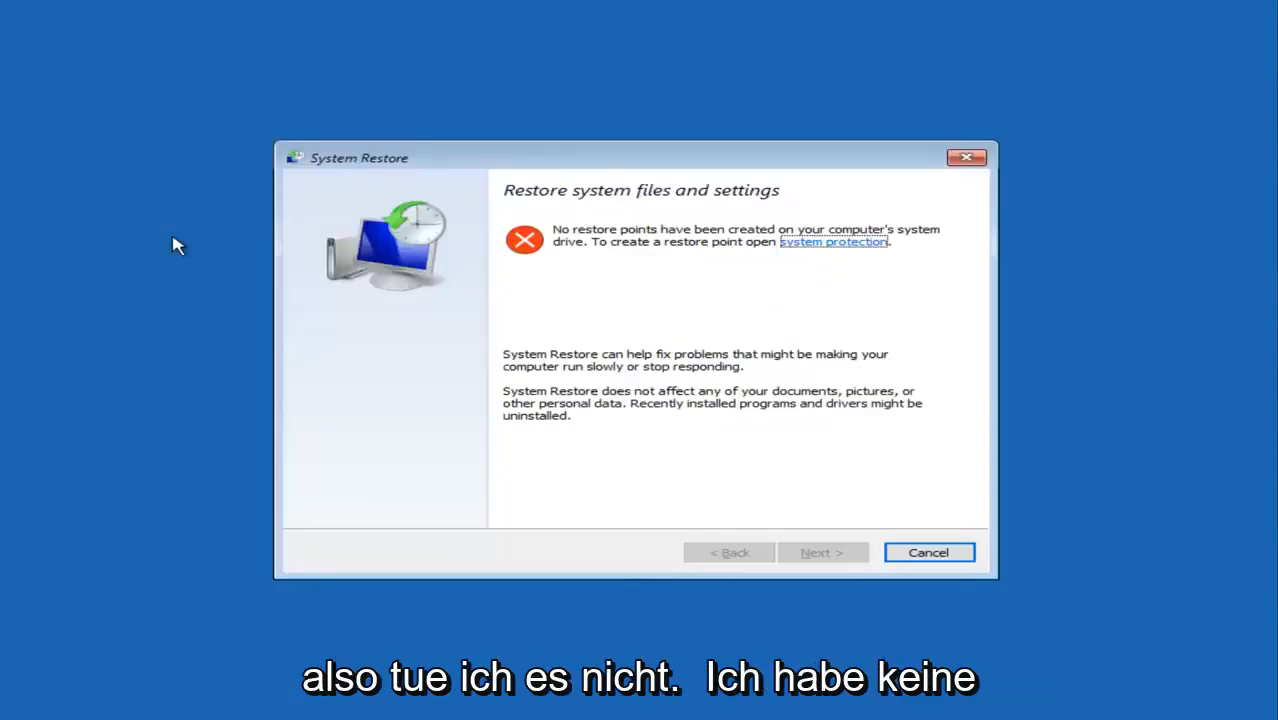
mouse_move(316, 172)
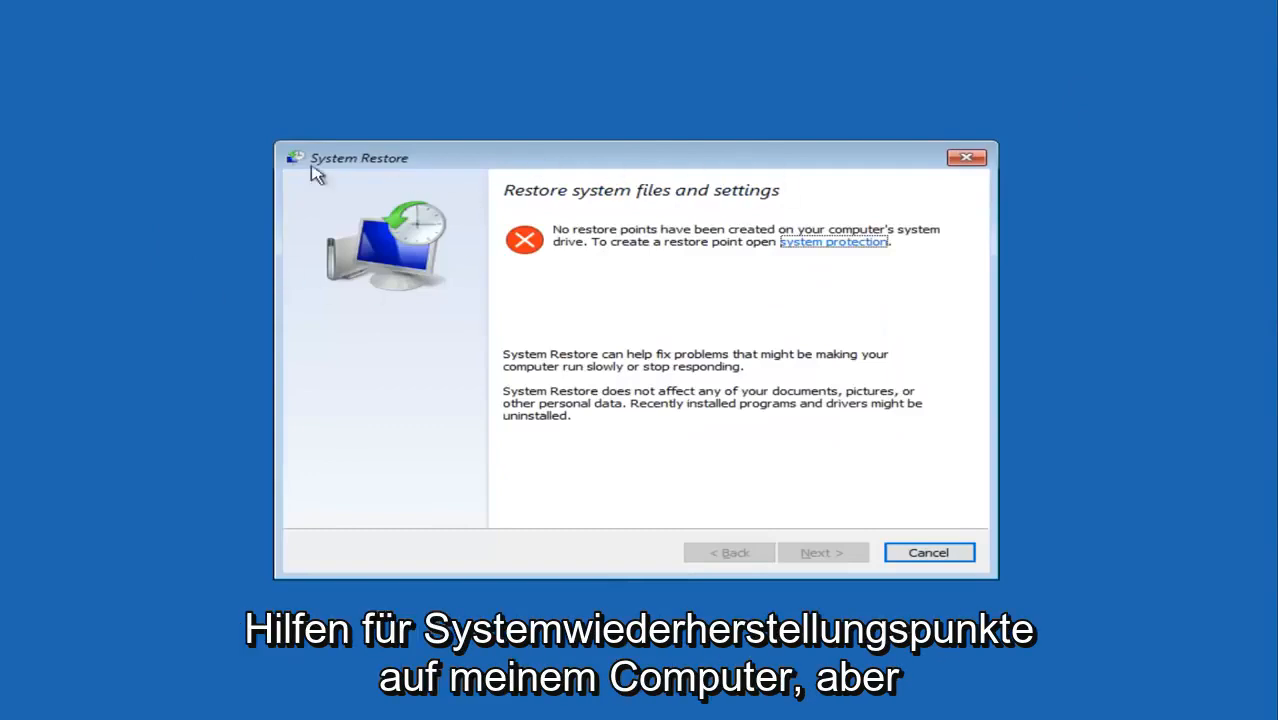
mouse_move(380, 220)
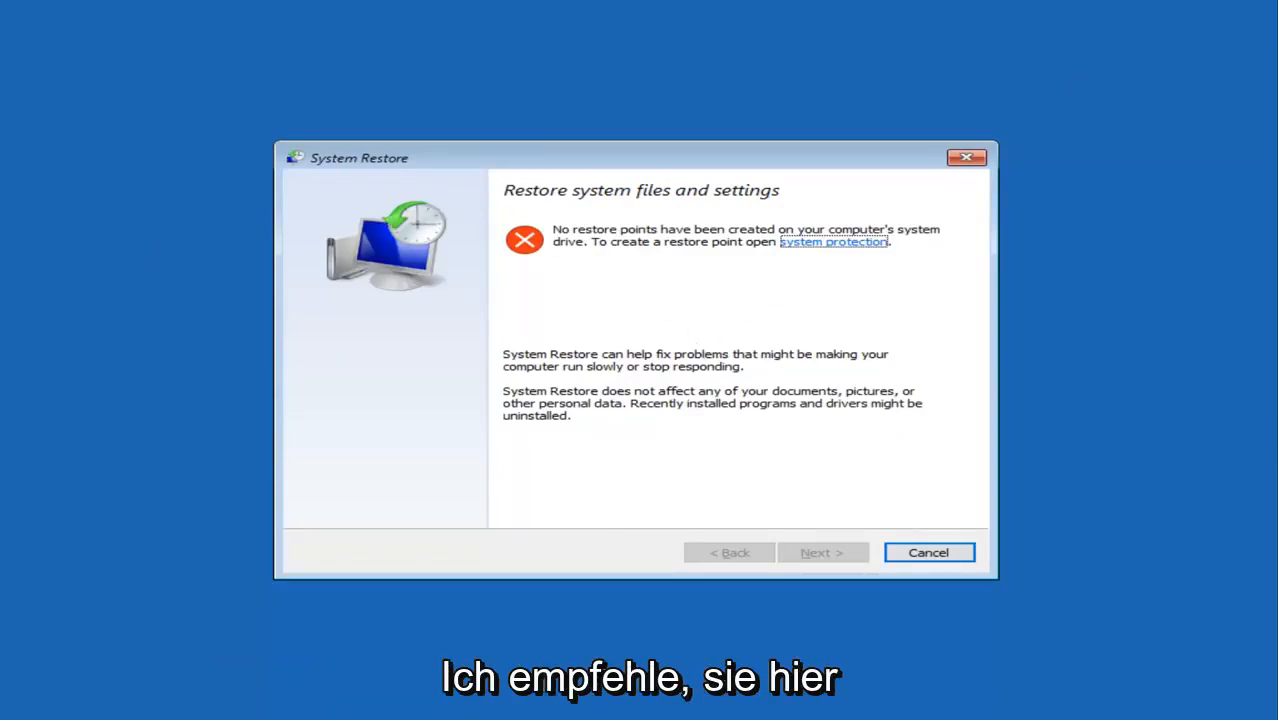
mouse_move(454, 420)
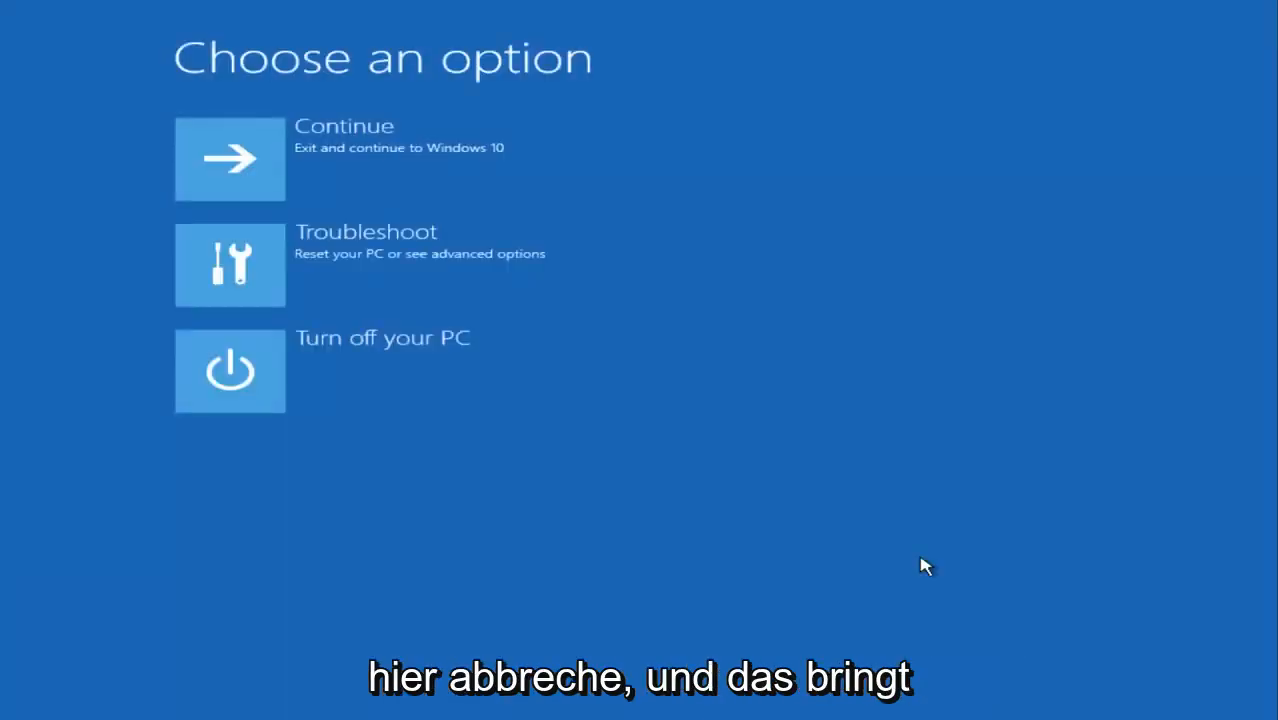
mouse_move(290, 284)
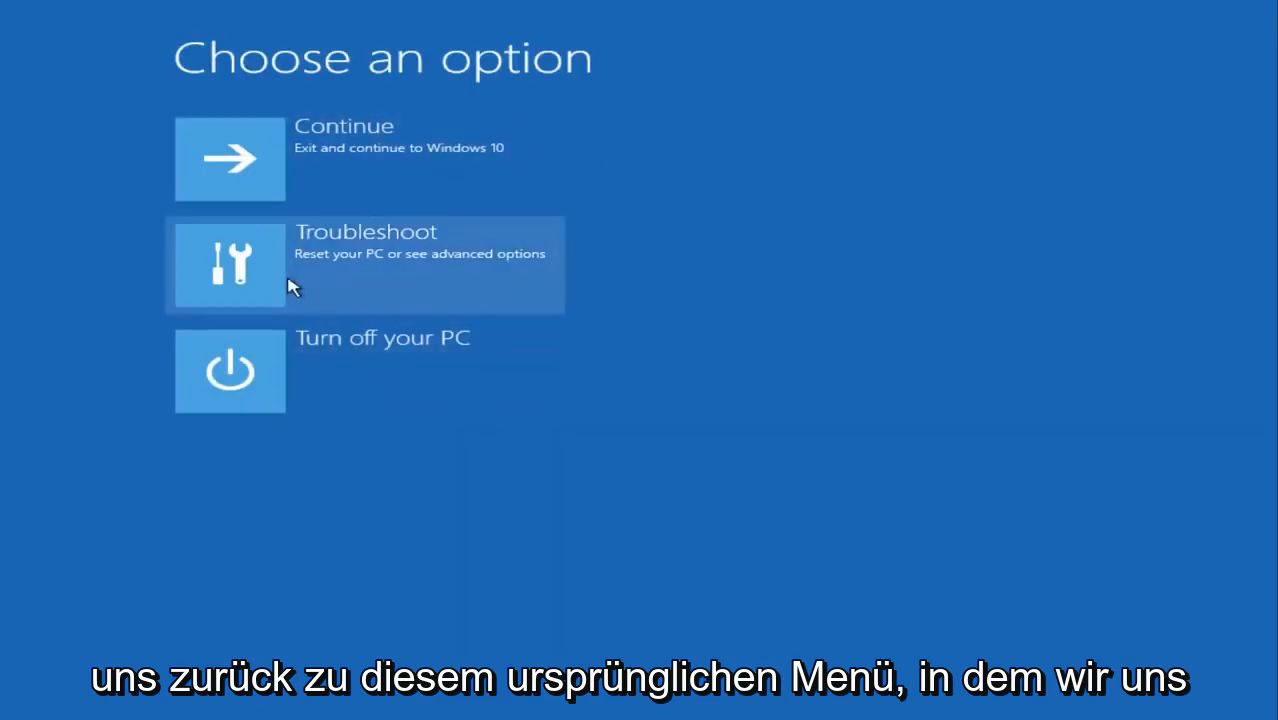
Step: Choose Troubleshoot on the Choose an option screen to return toward Advanced options
click(364, 264)
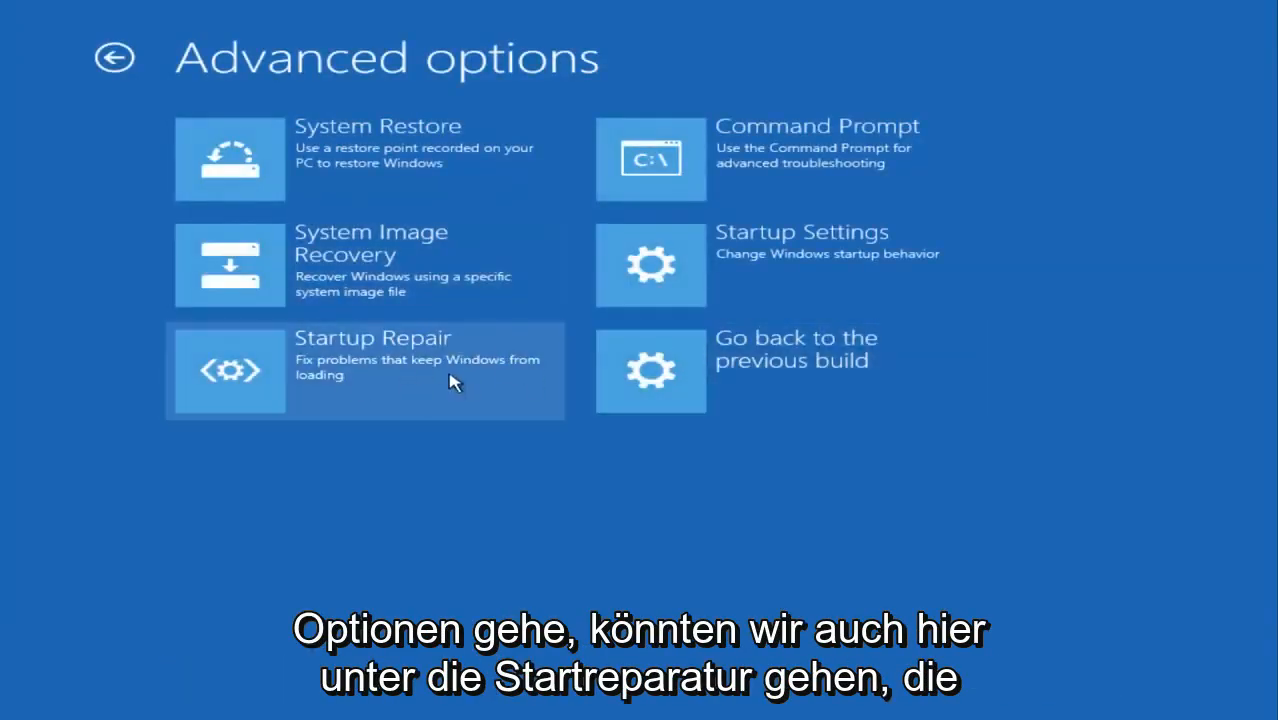
mouse_move(350, 410)
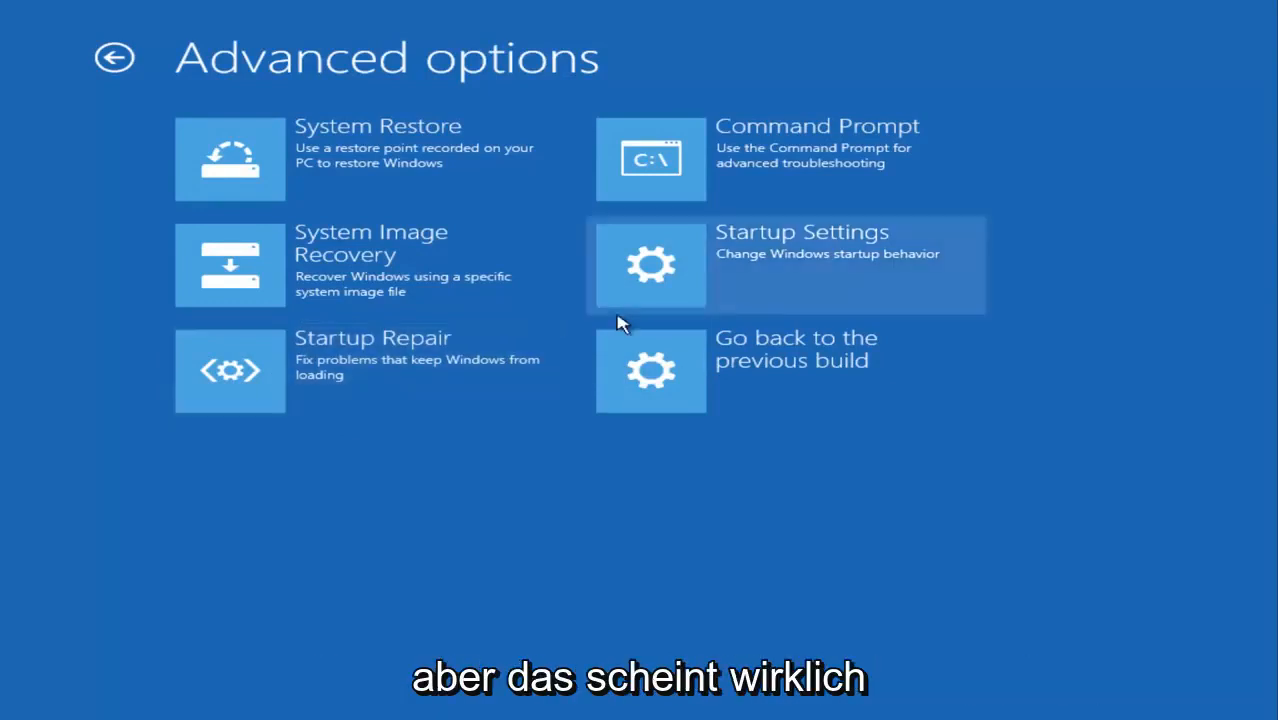
mouse_move(340, 290)
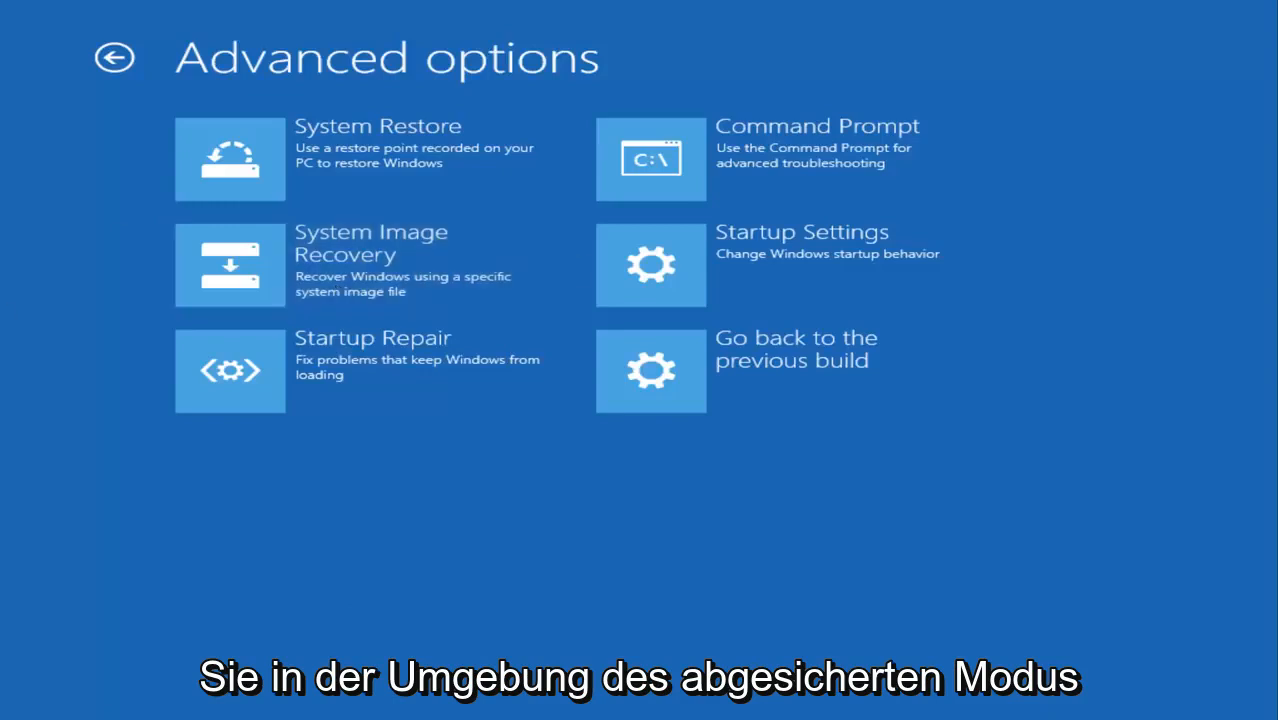
mouse_move(408, 208)
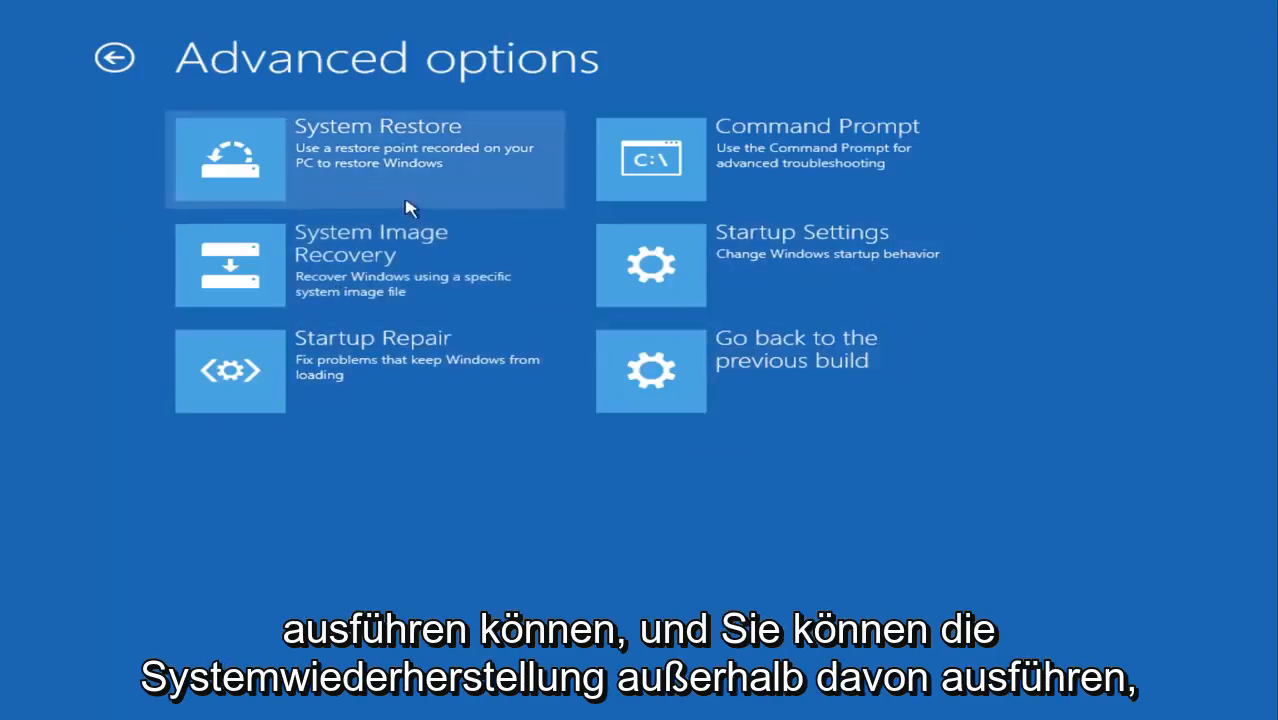
mouse_move(740, 378)
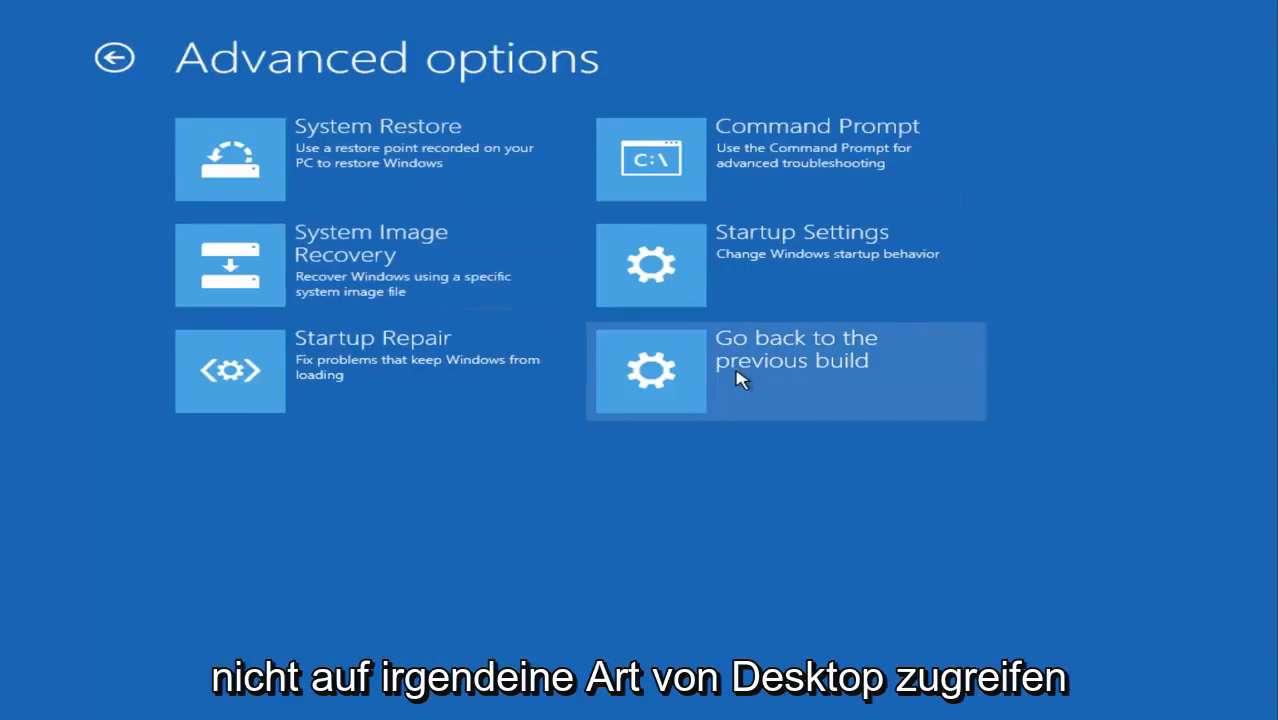
mouse_move(218, 208)
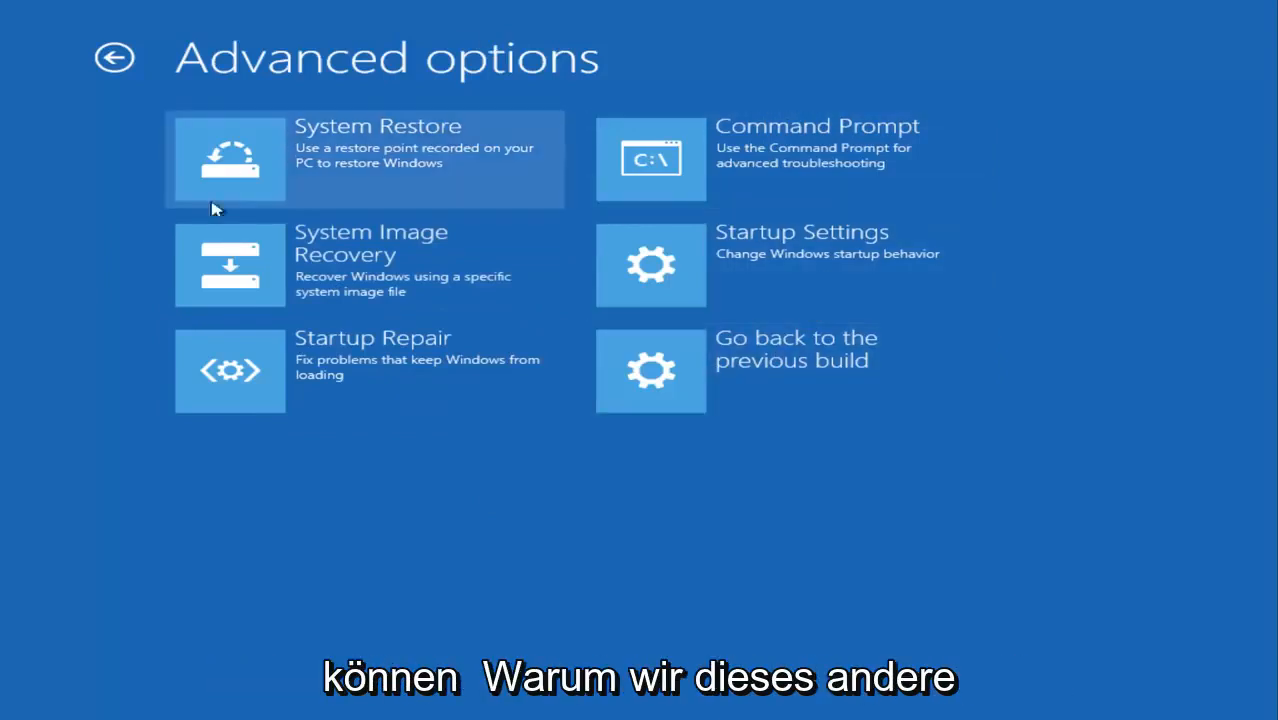
mouse_move(544, 490)
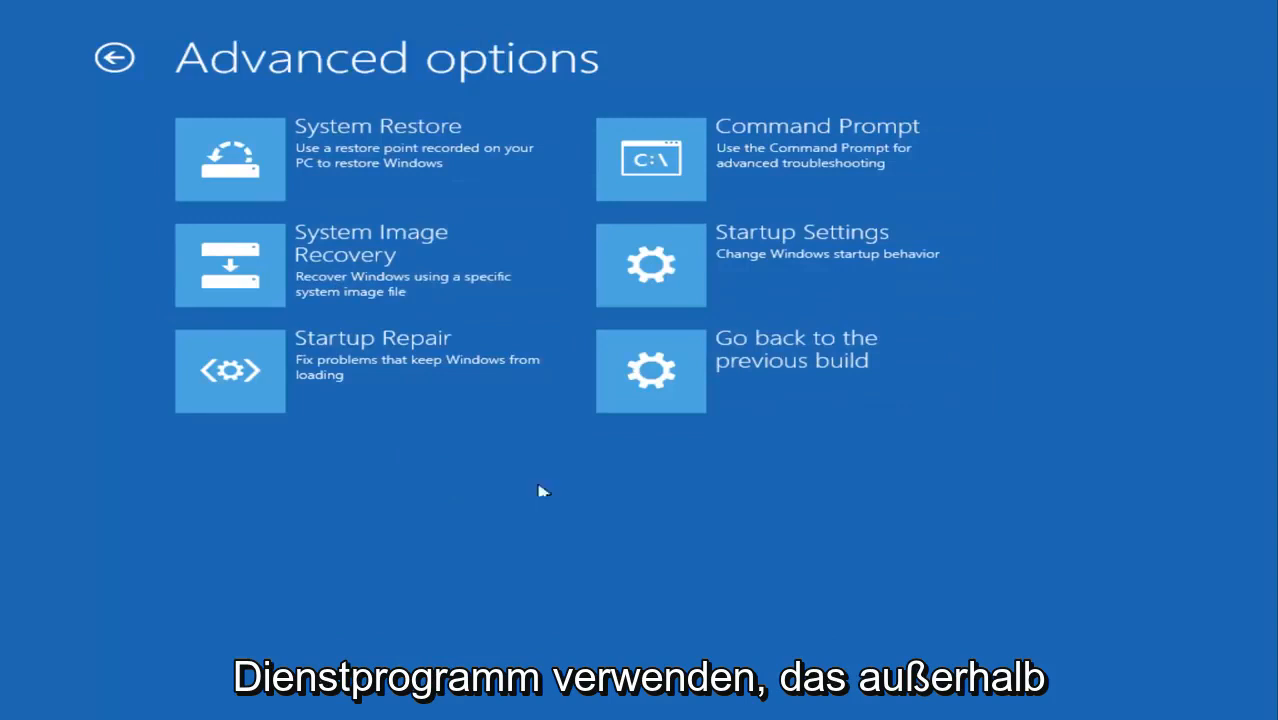
mouse_move(344, 454)
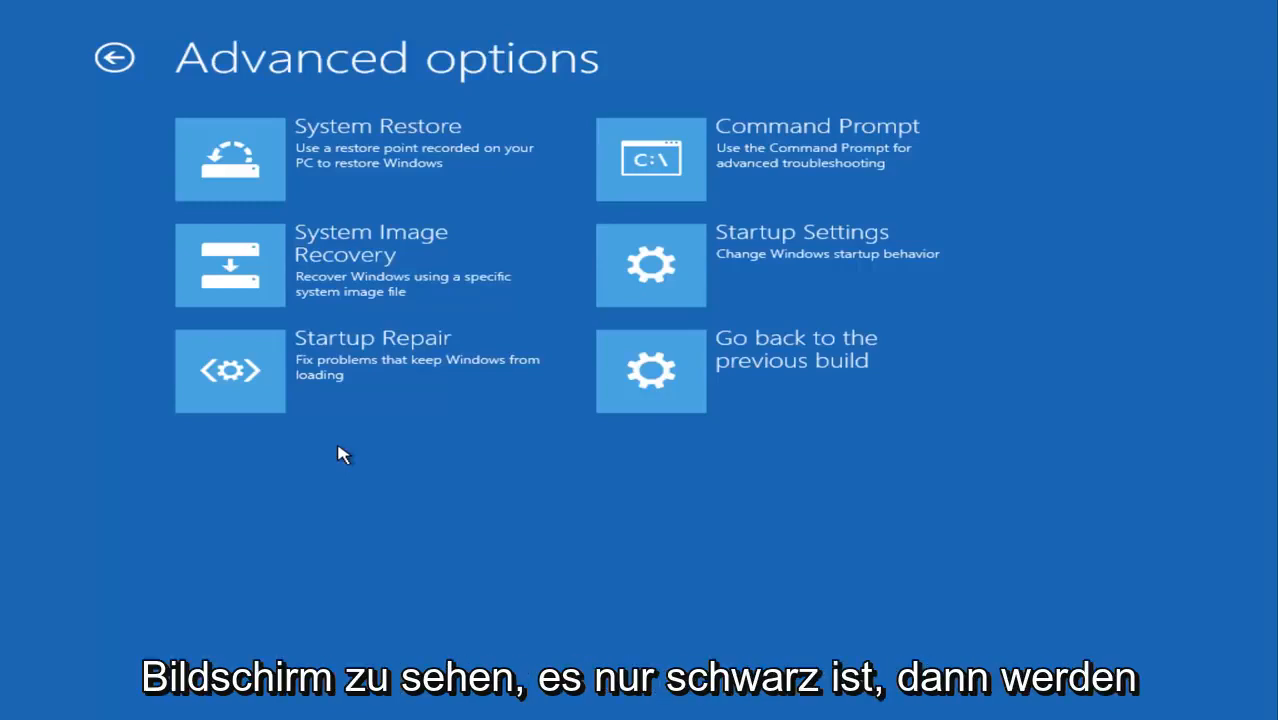
mouse_move(80, 448)
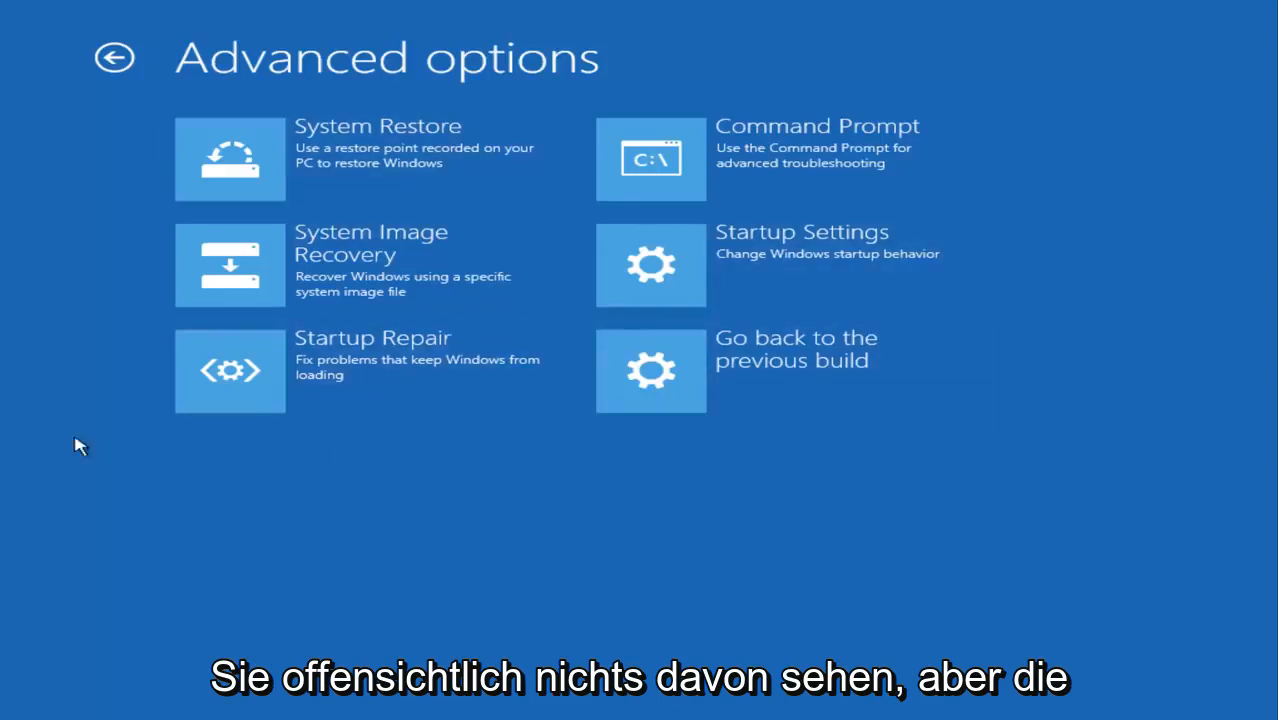
mouse_move(556, 382)
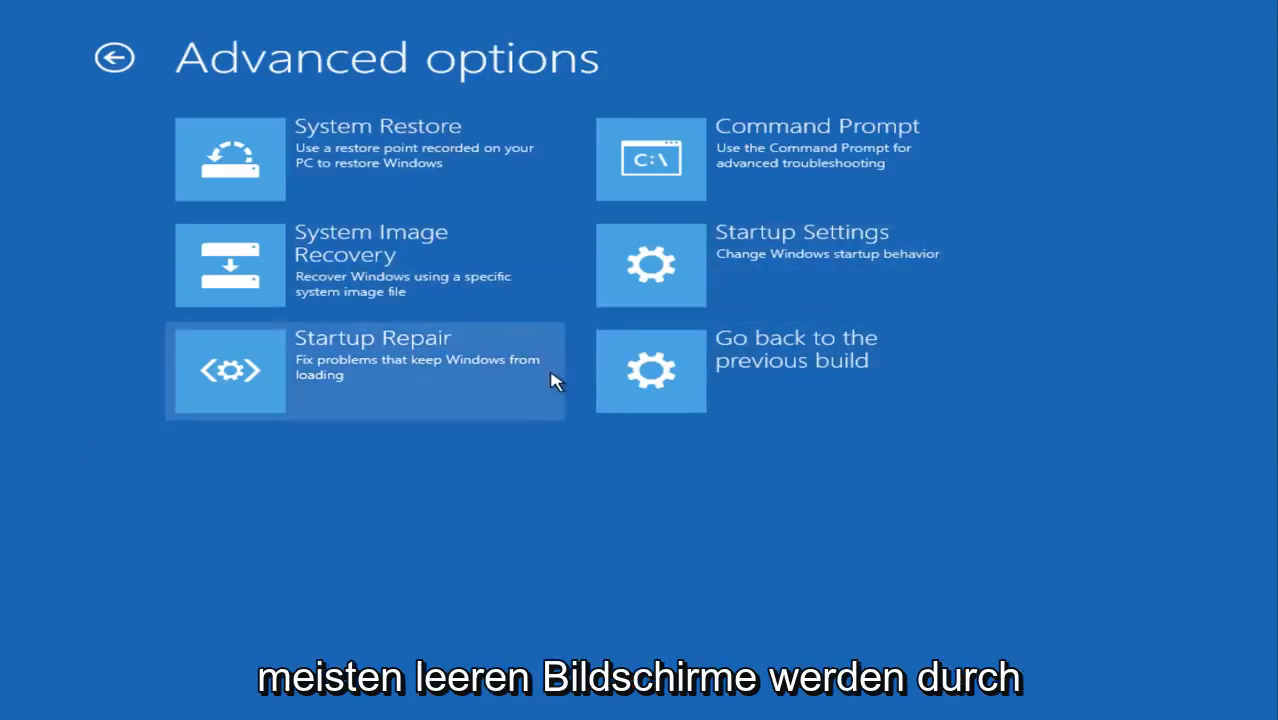
mouse_move(588, 636)
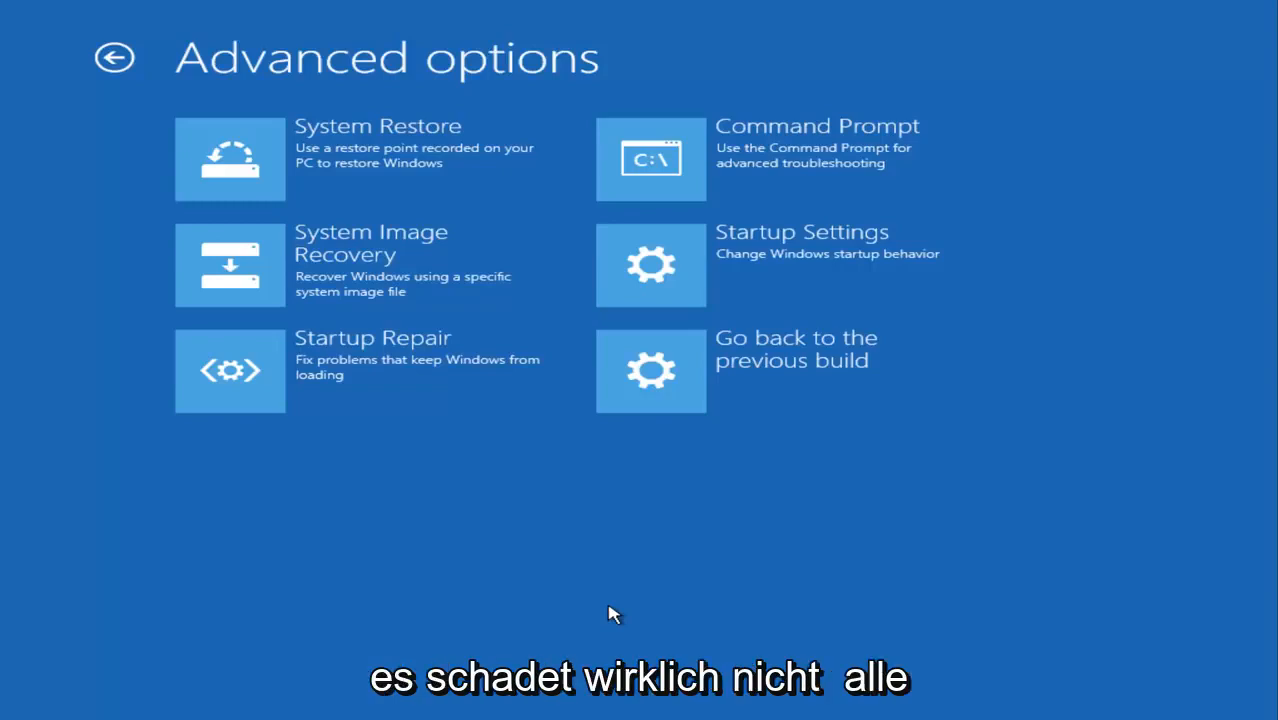
mouse_move(530, 560)
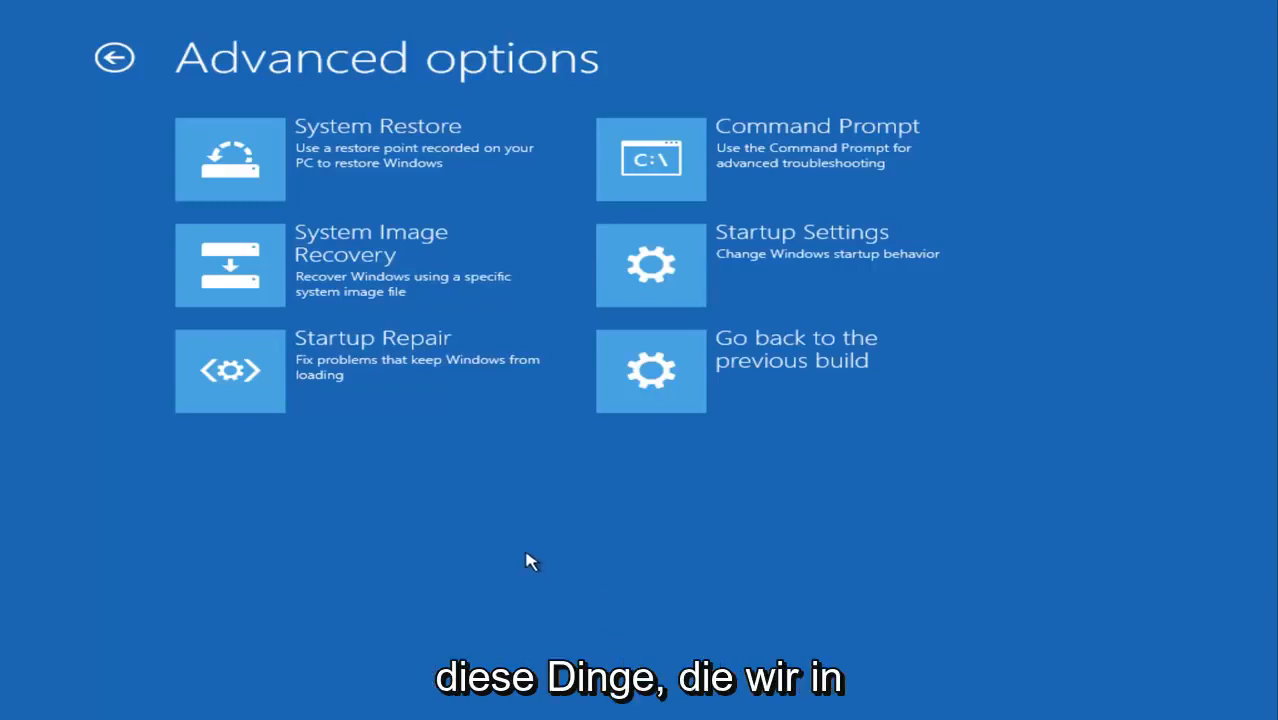